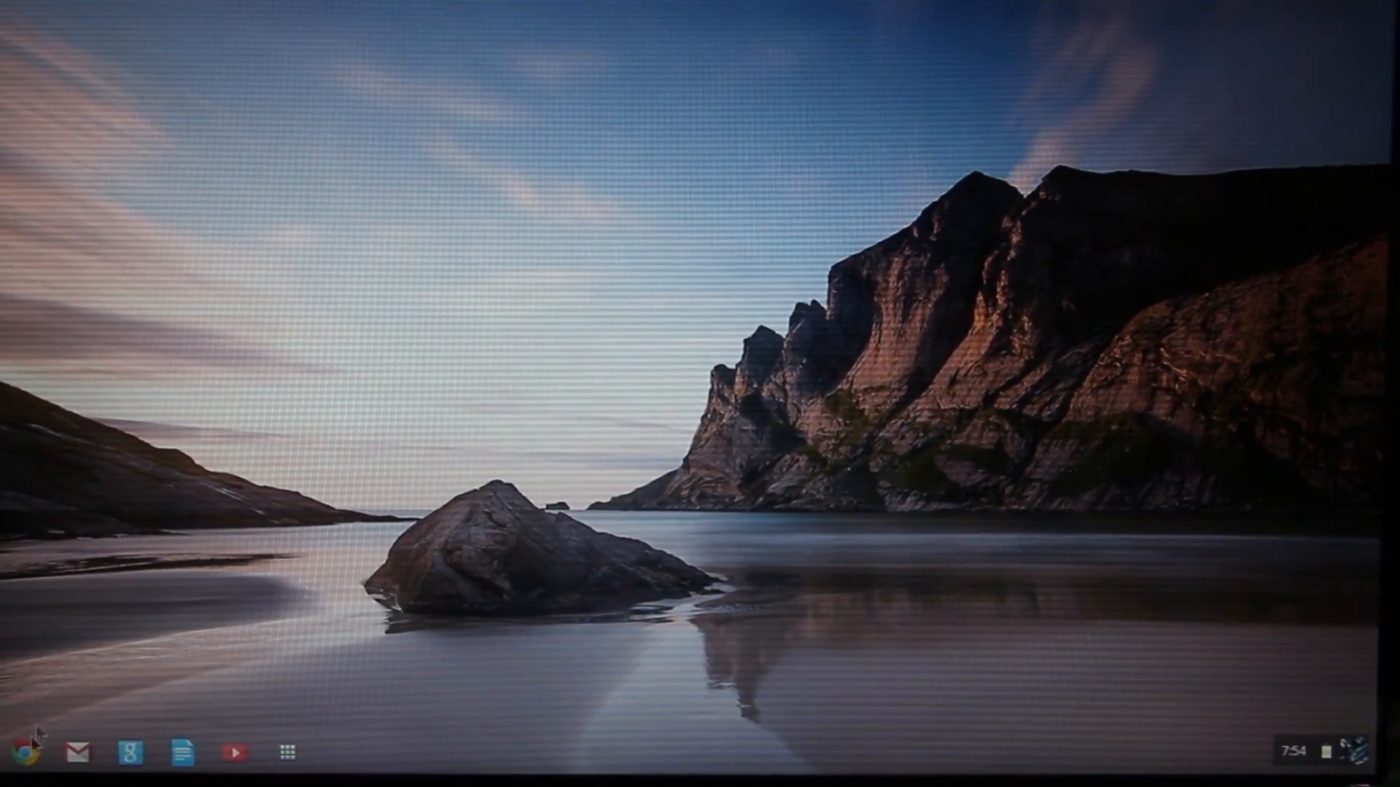
Open a new Google Chrome window from the shelf.
left_click(28, 754)
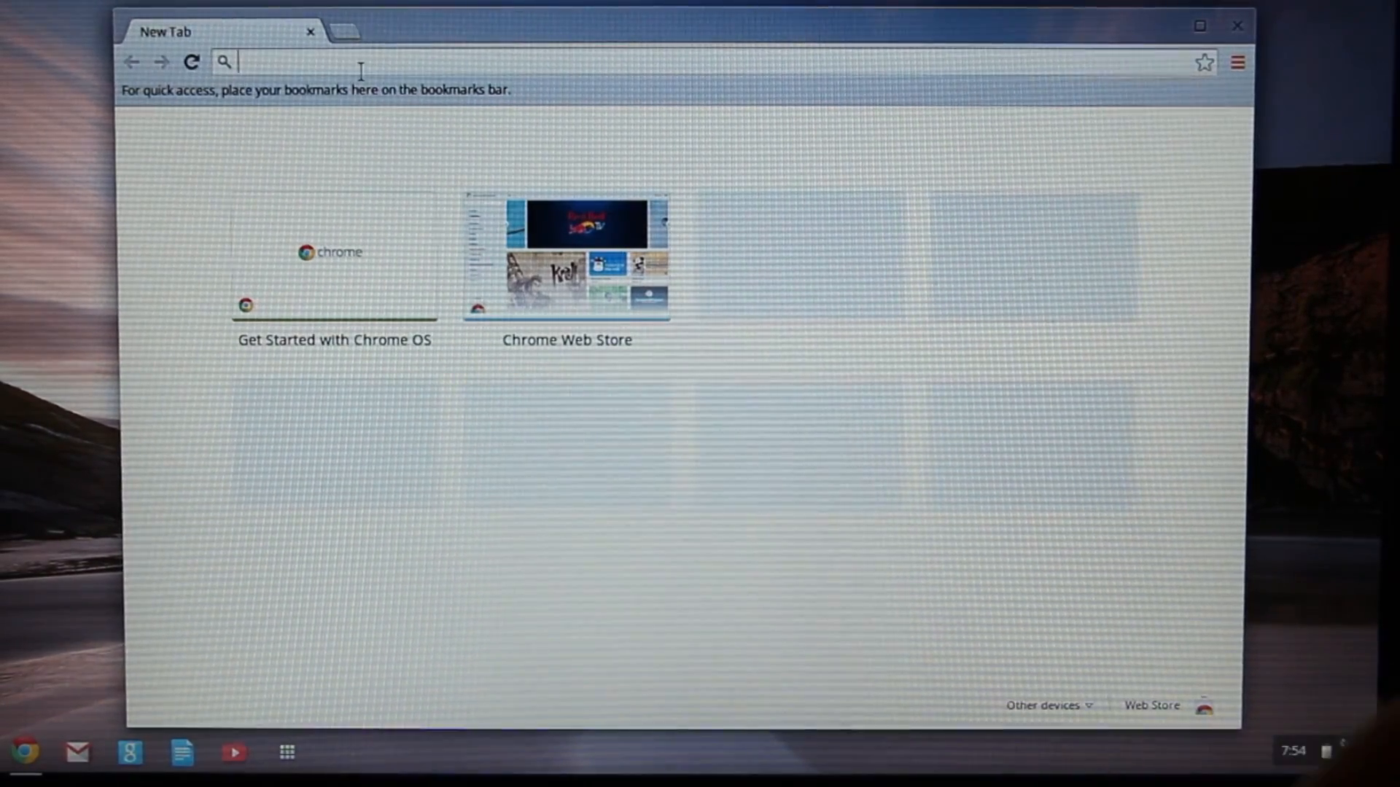
type("j.m")
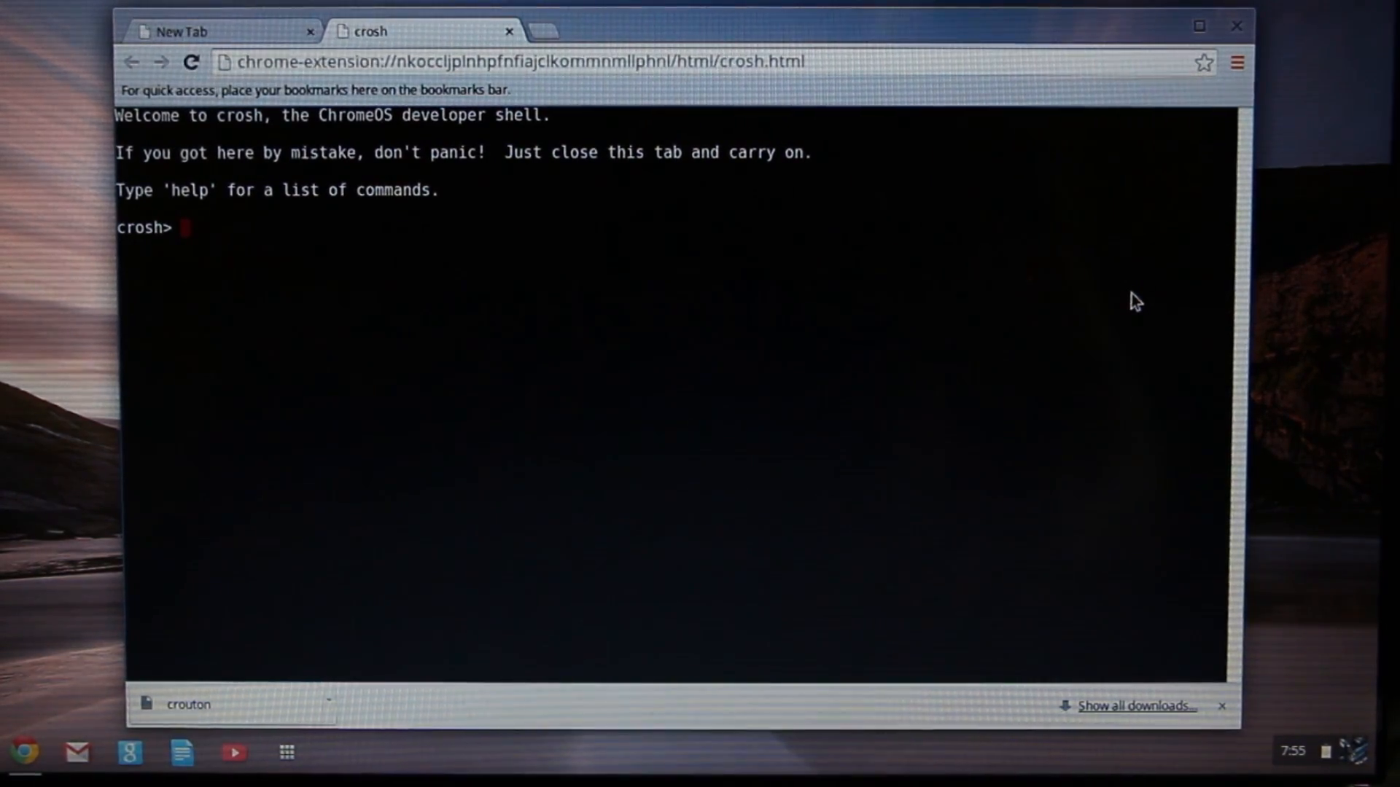
Run 'shell' in crosh to reach the chronos@localhost Linux prompt.
type("shell")
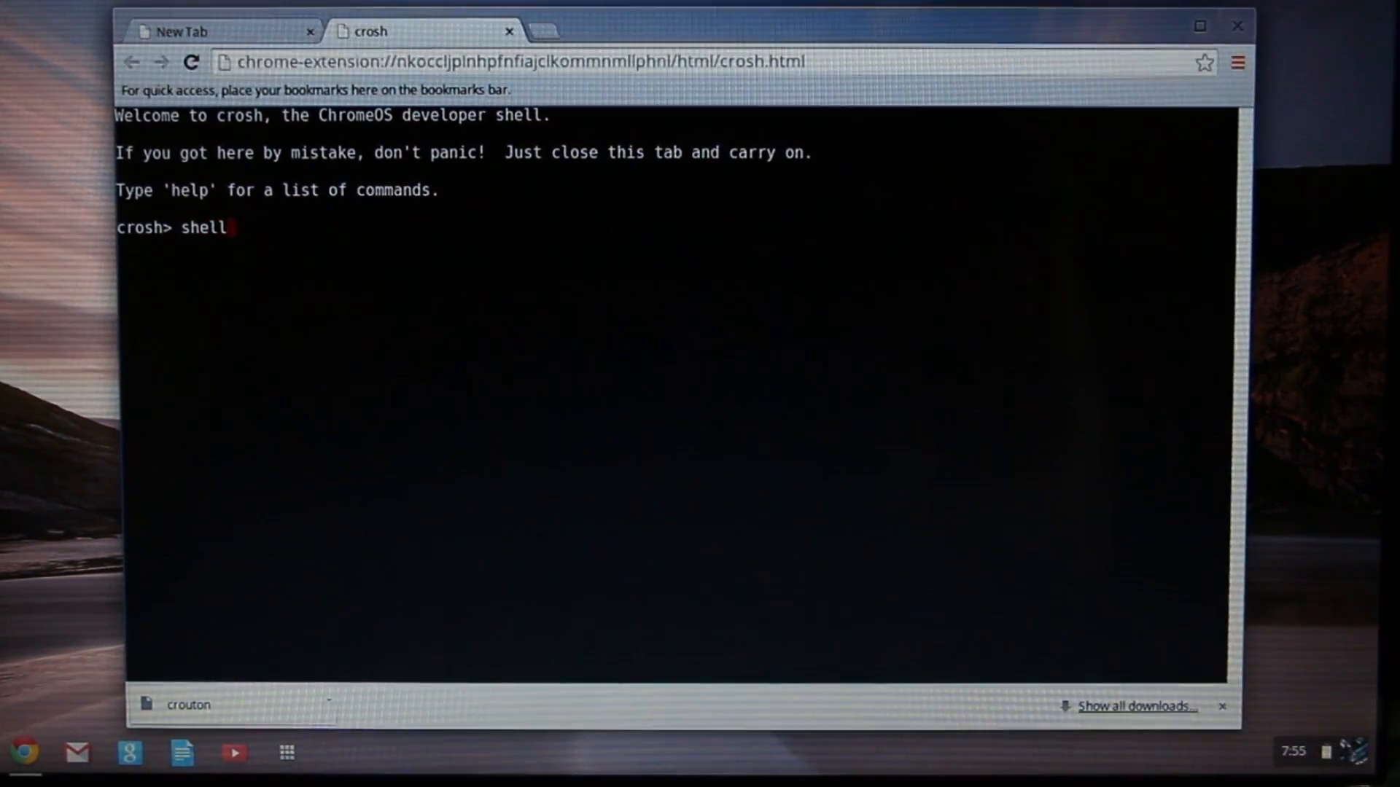
key("Enter")
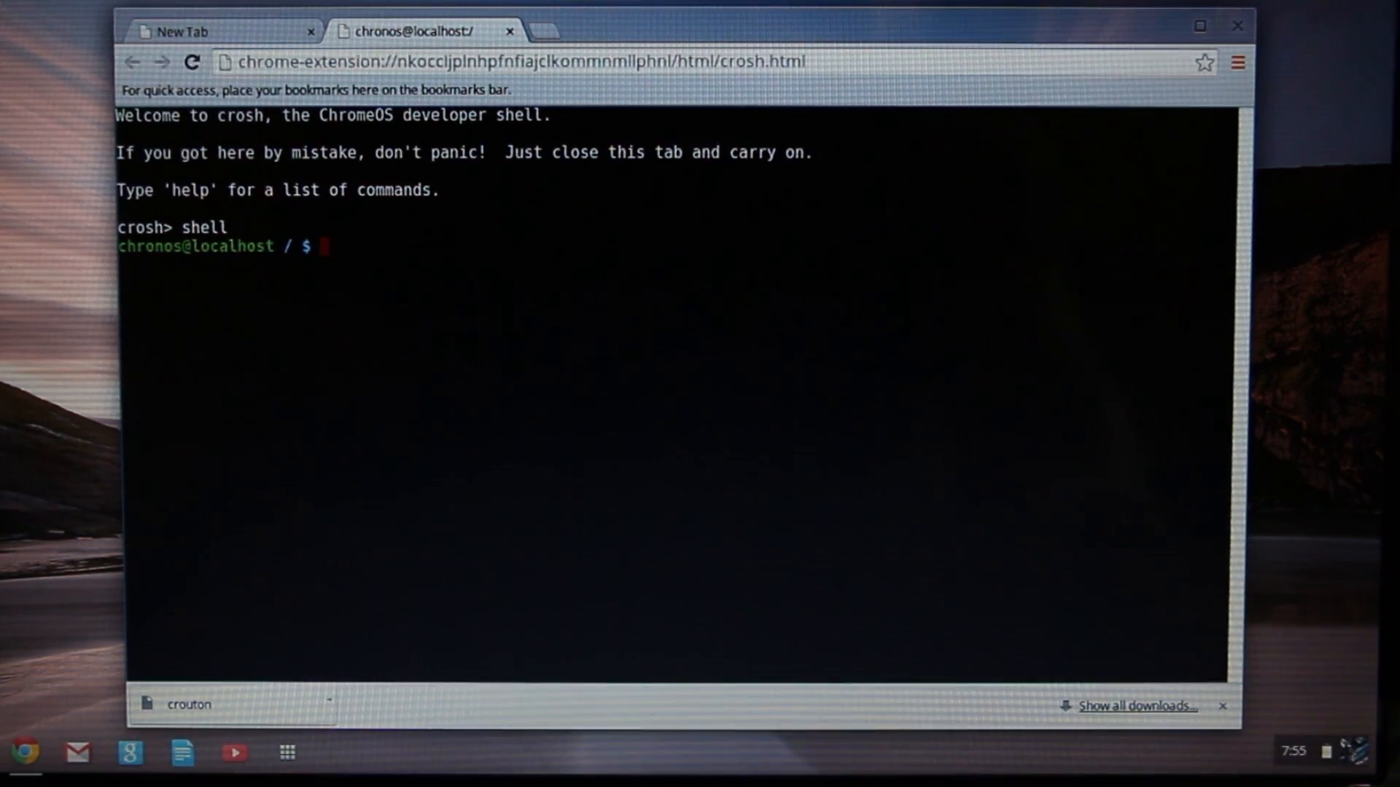
Compose the command sh -e ~/Downloads/crouton -t list at the shell prompt.
type("sh")
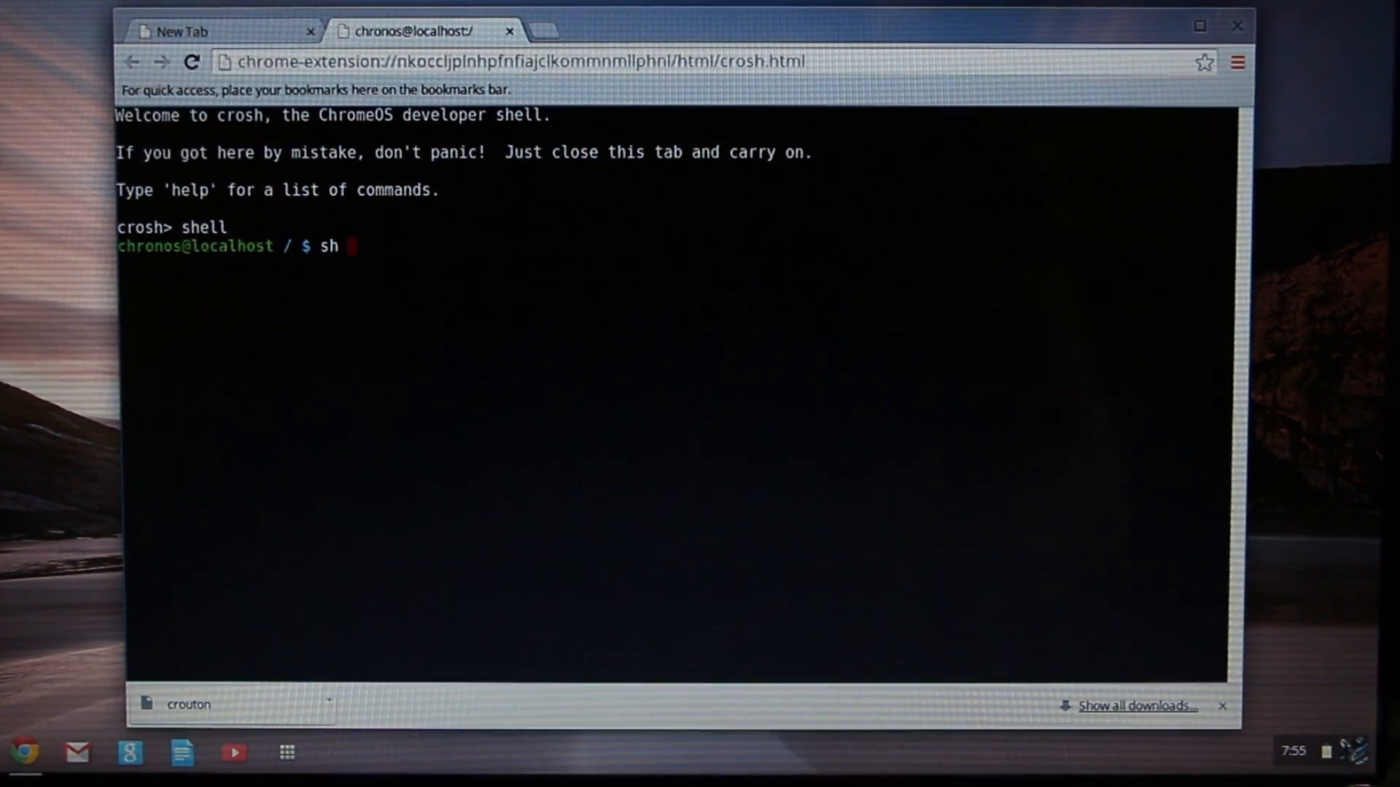
type("-e")
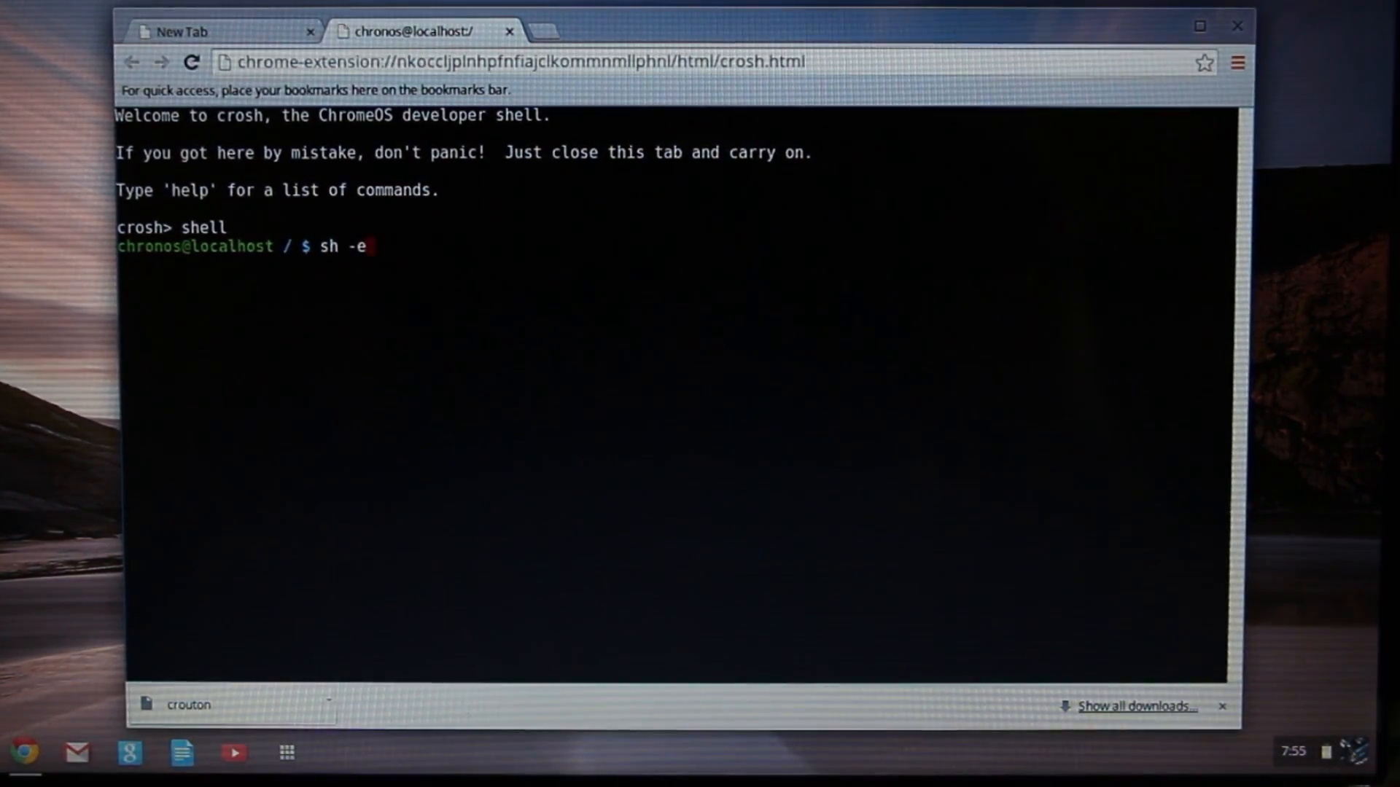
type("~")
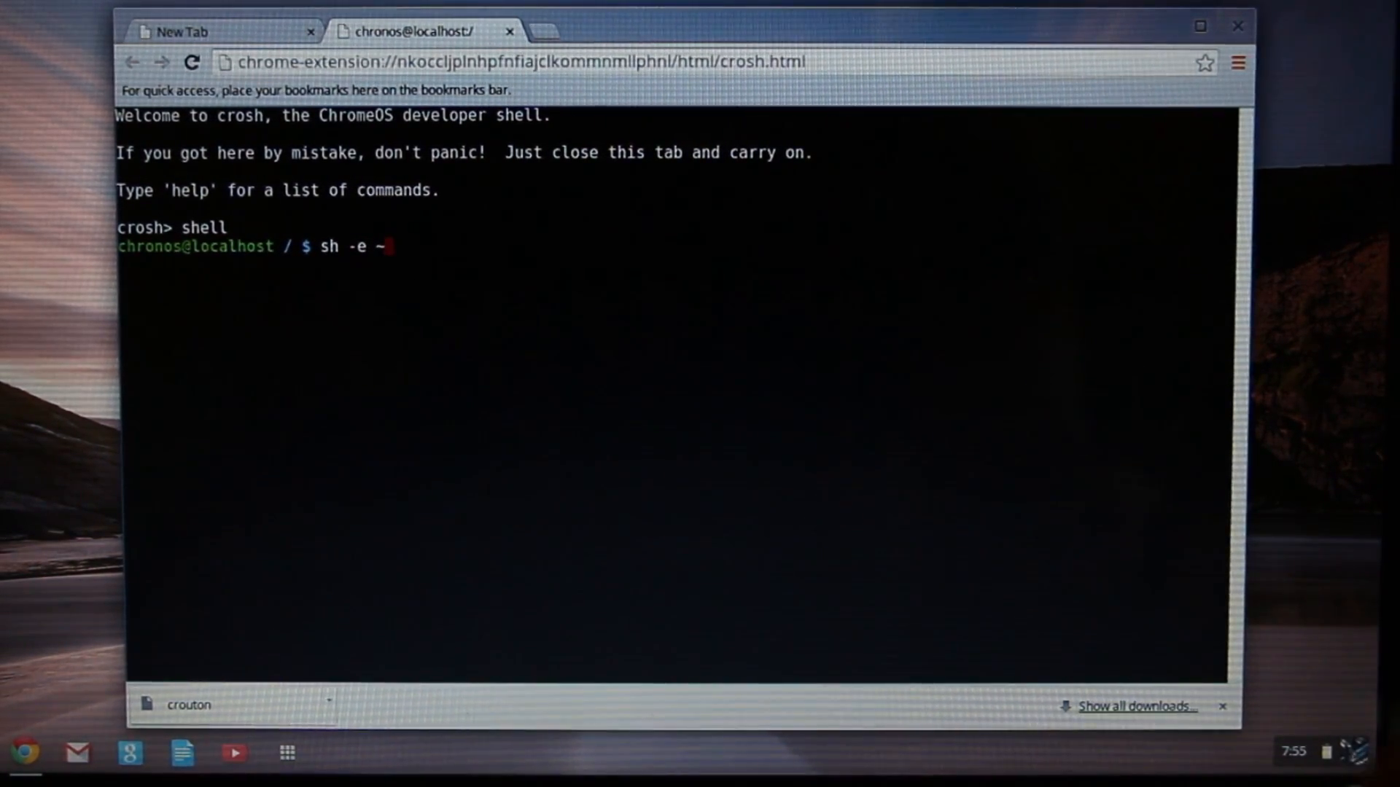
type("/D")
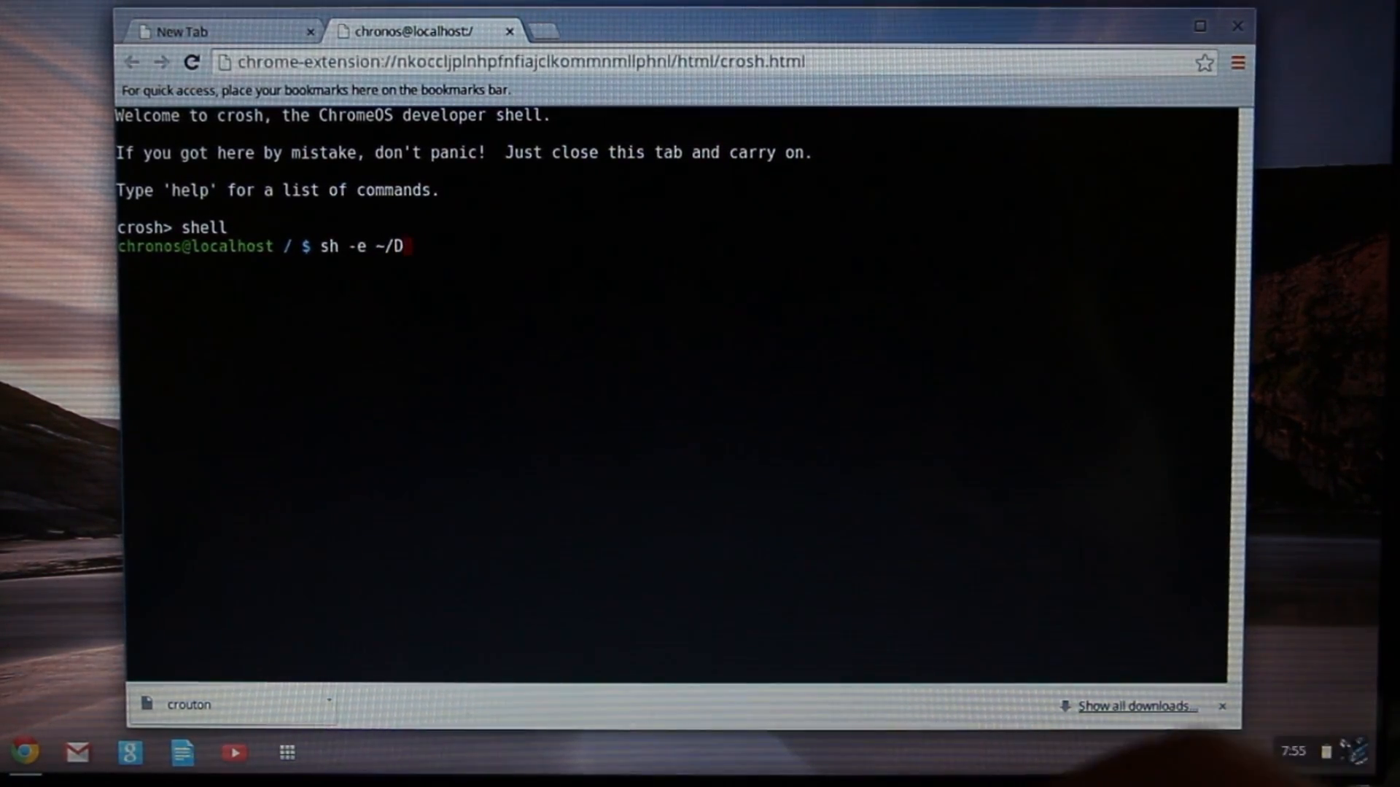
type("owm")
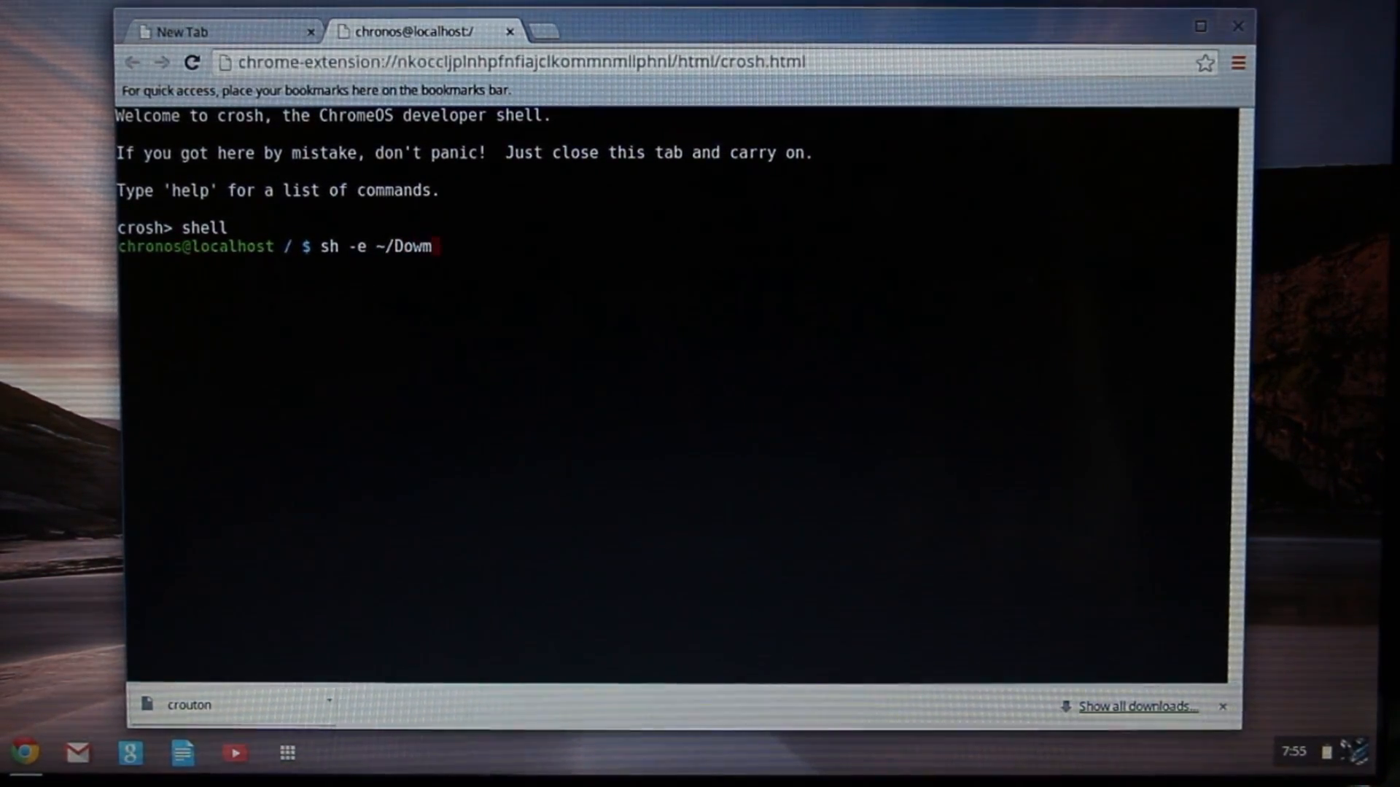
type("l")
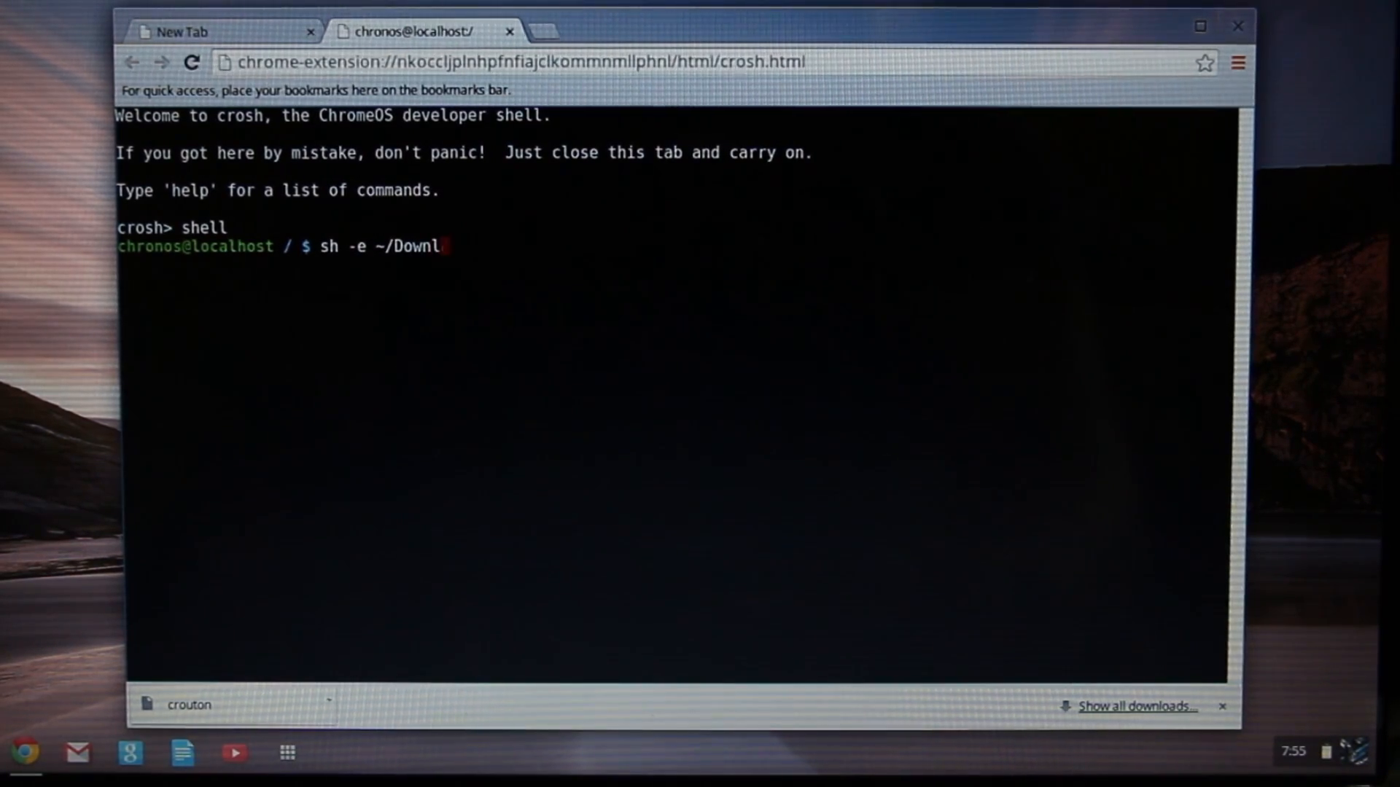
type("oads")
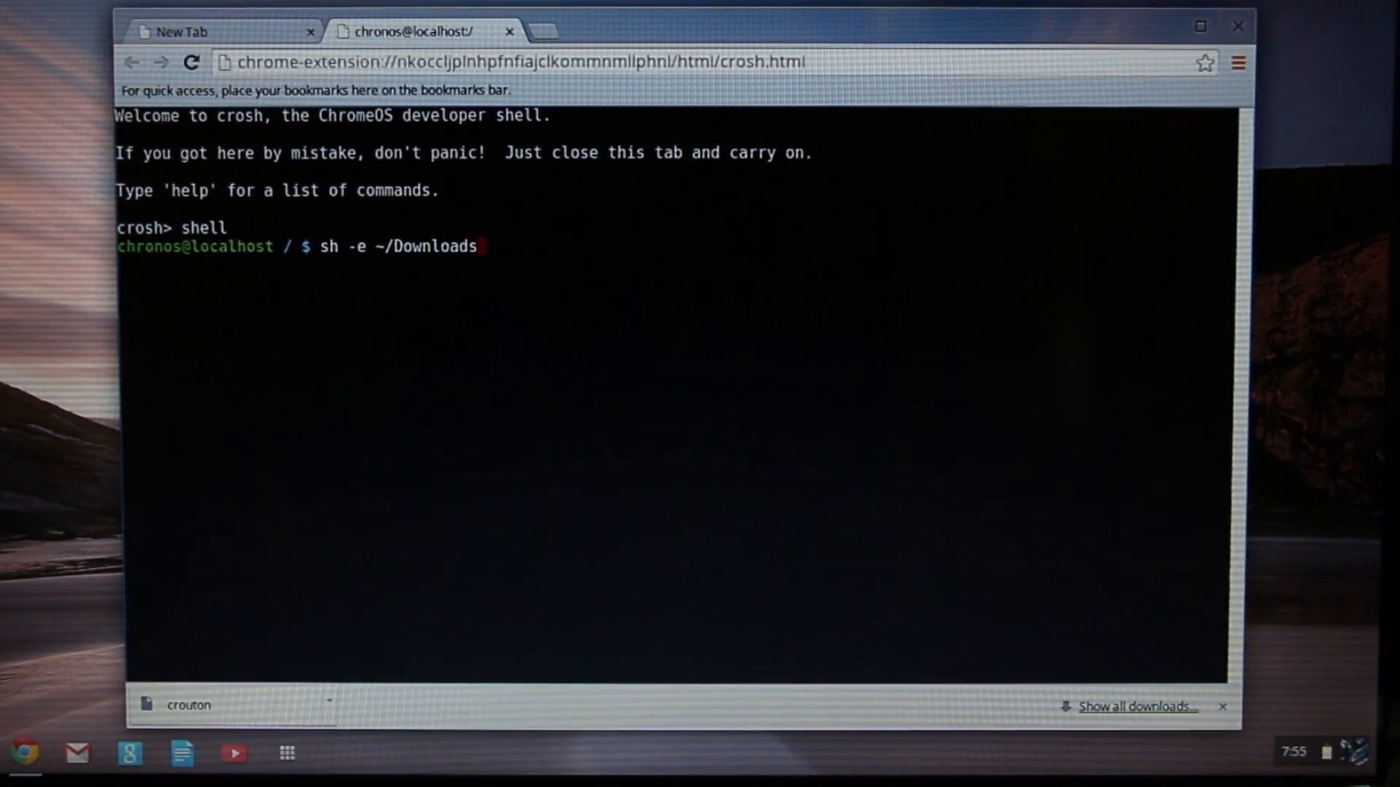
type("/crou")
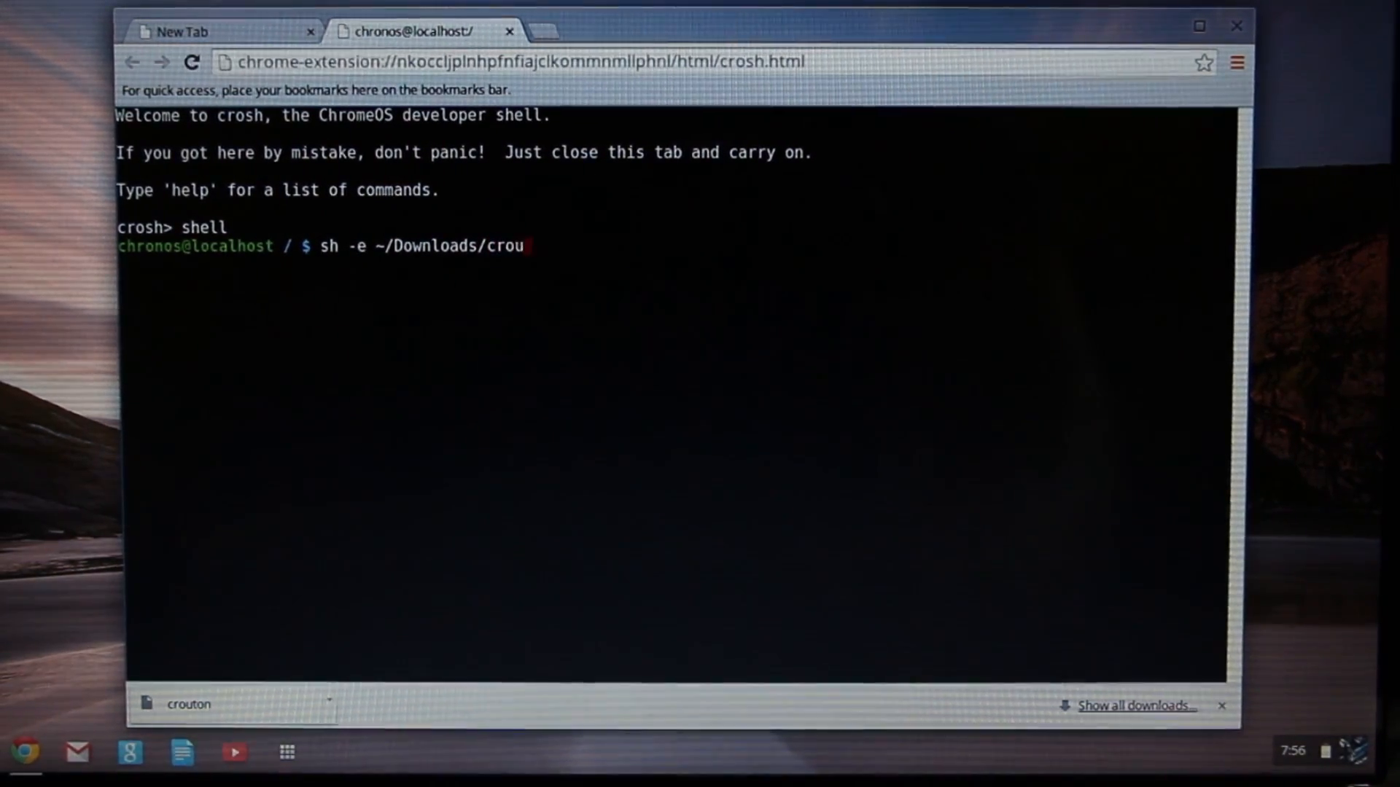
type("ton")
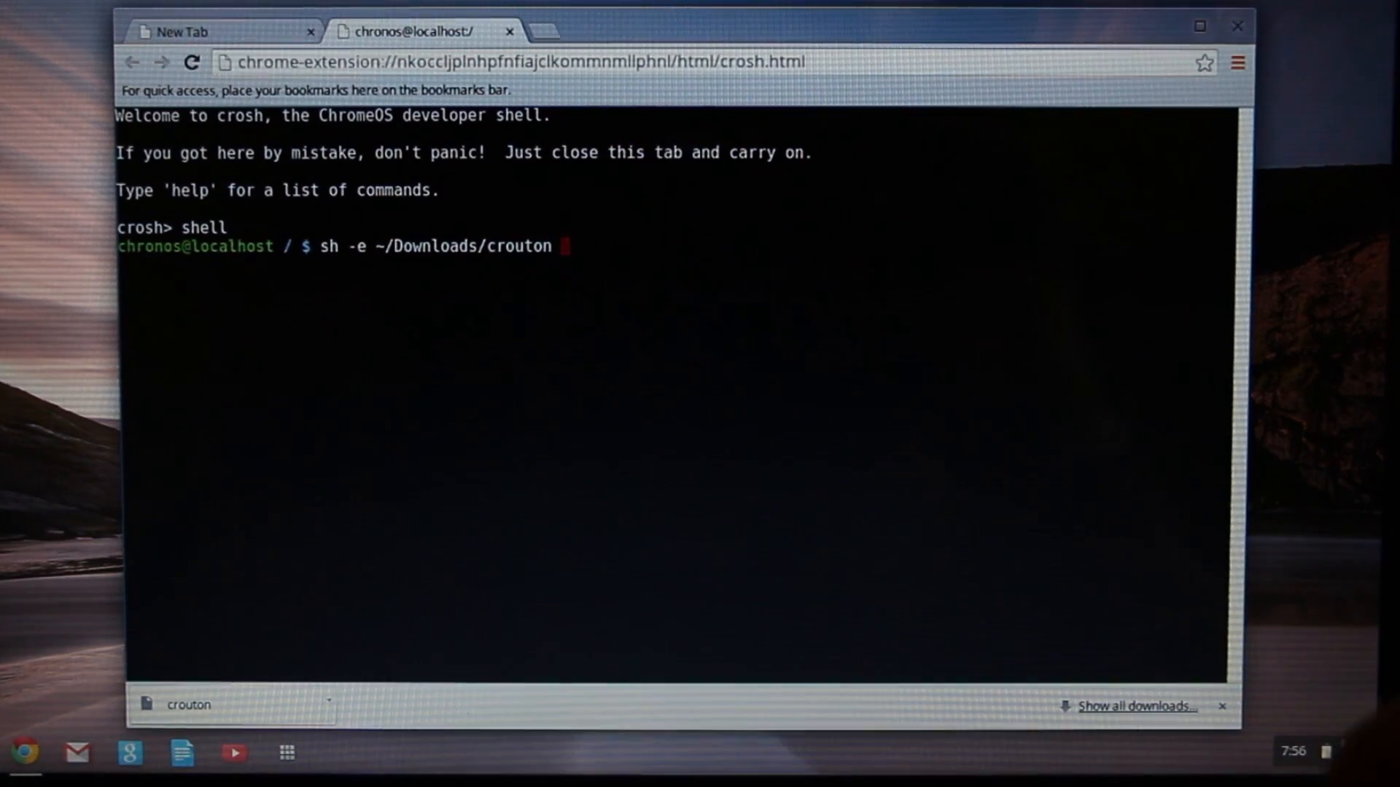
type("-t")
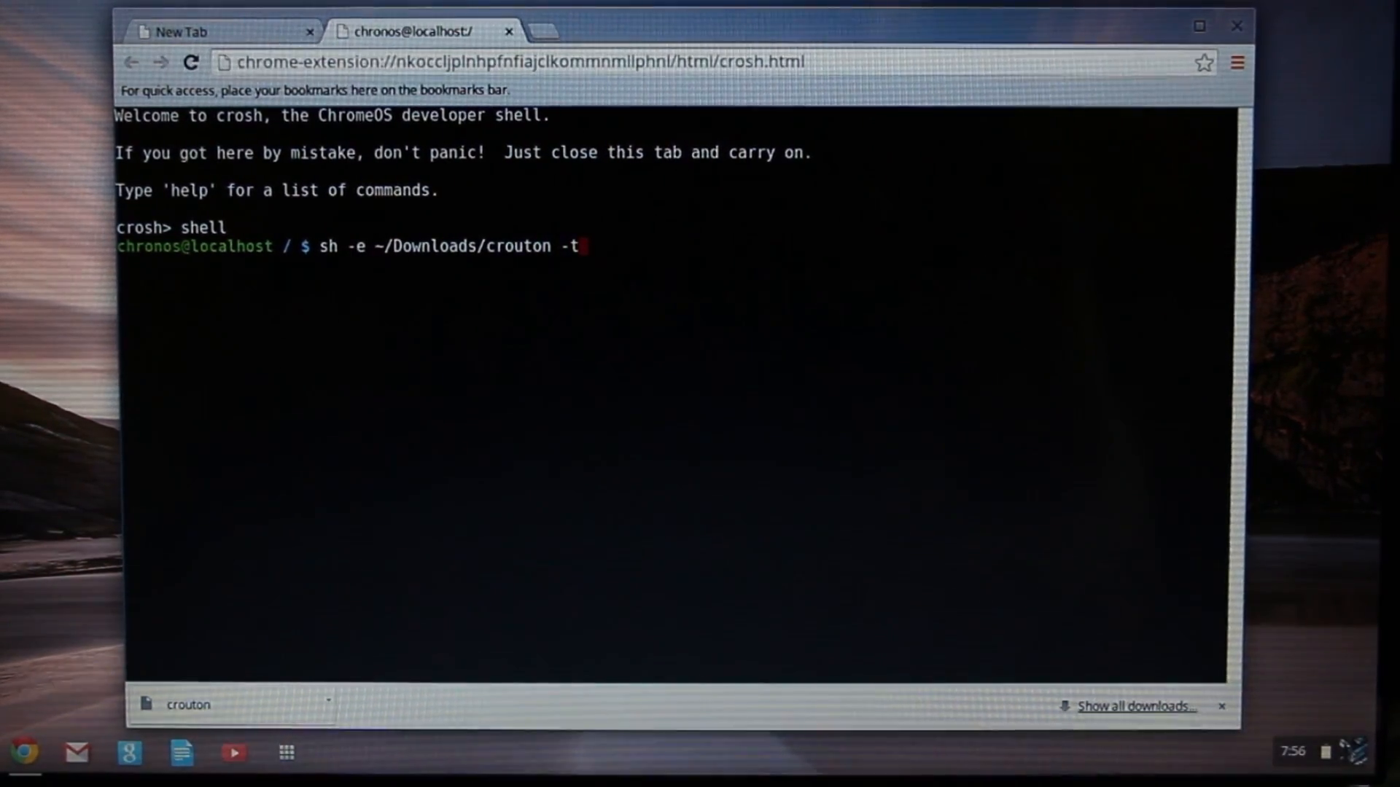
type("lis")
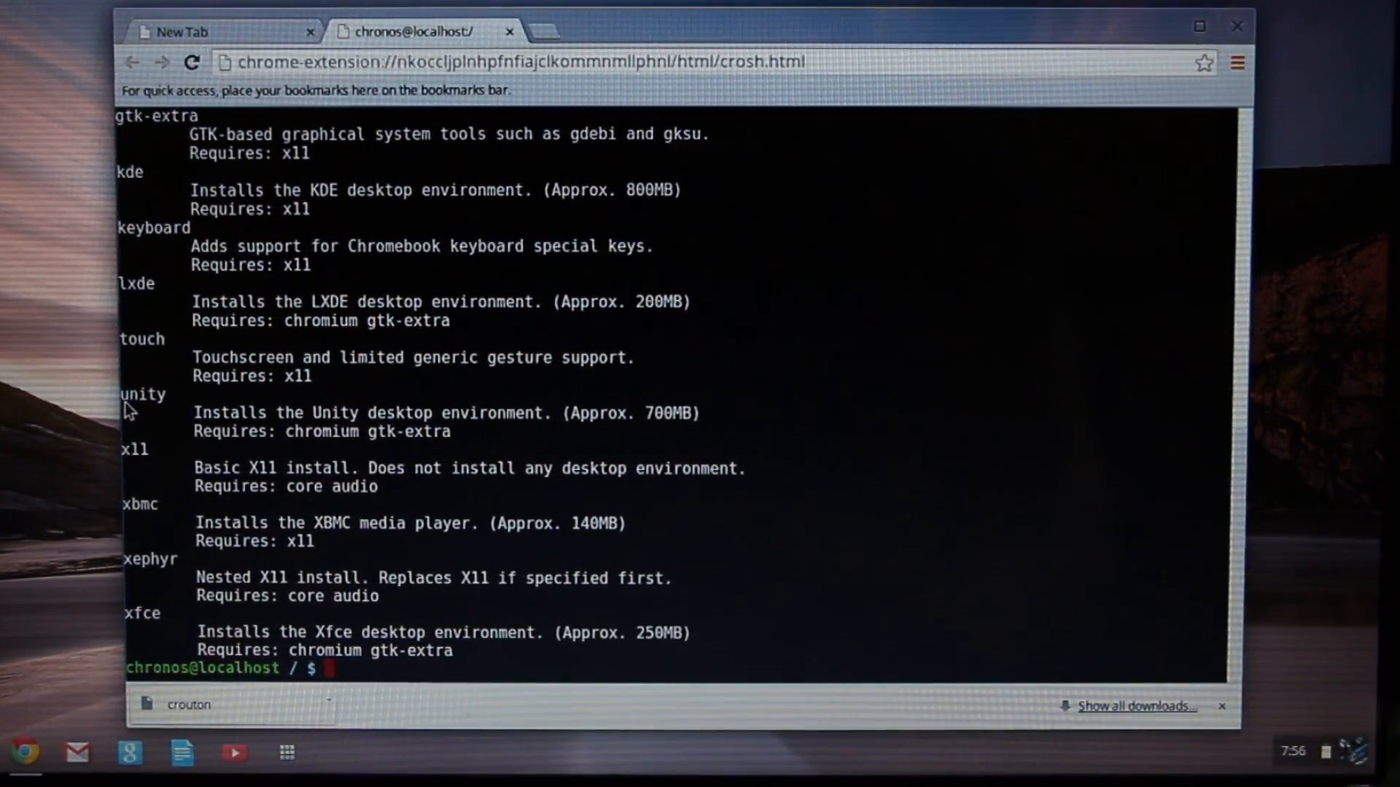
mouse_move(192, 402)
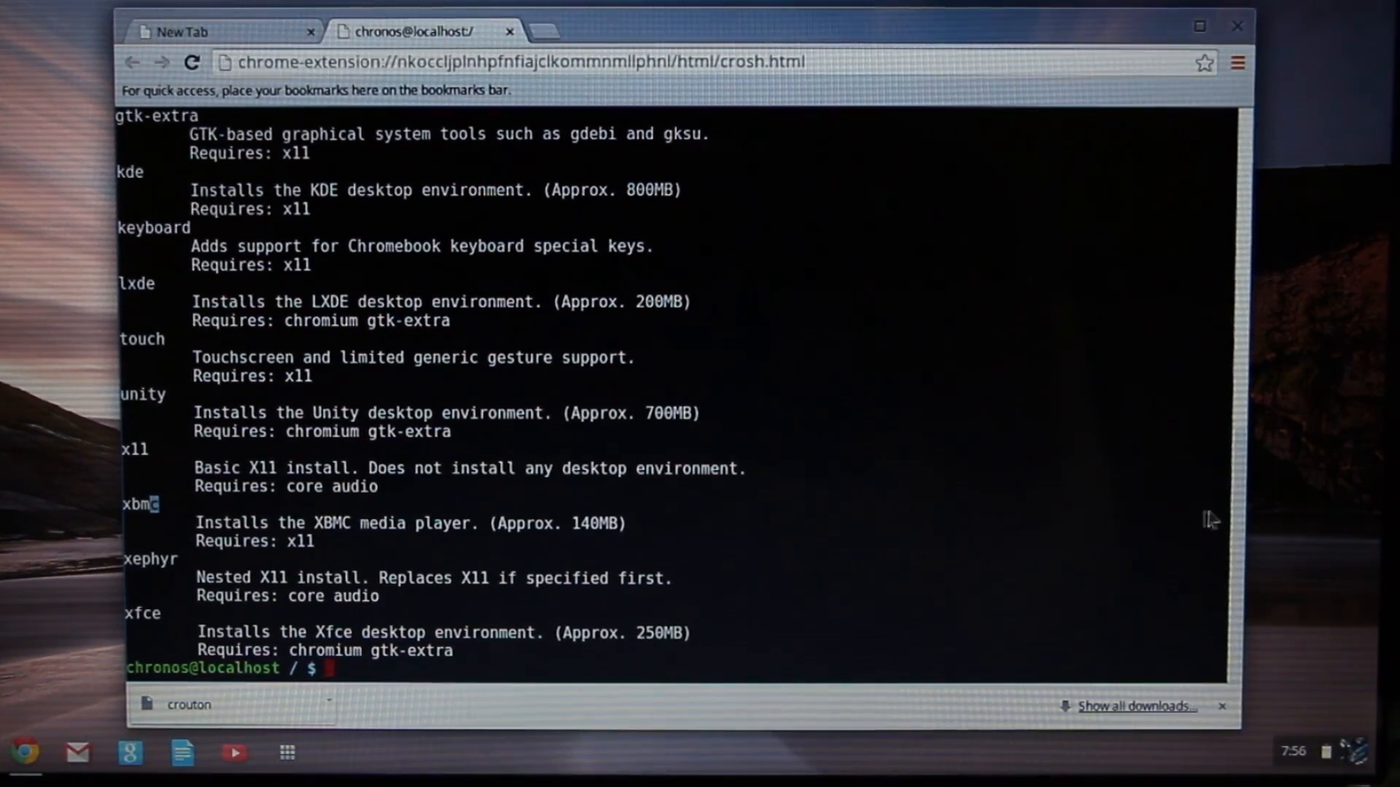
Scroll crouton's target list up to the cinnamon entry, select it, then scroll back down.
scroll("up", 3)
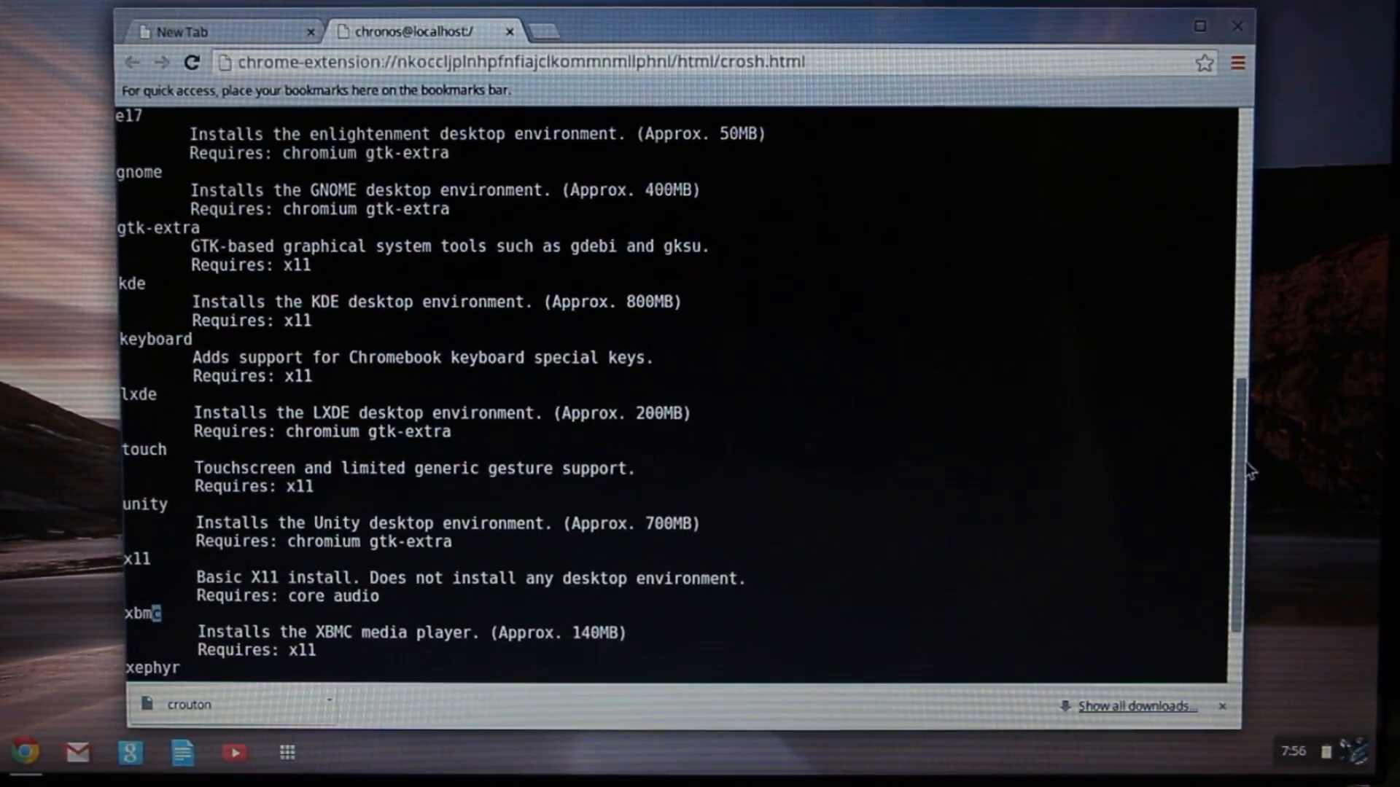
scroll("up", 3)
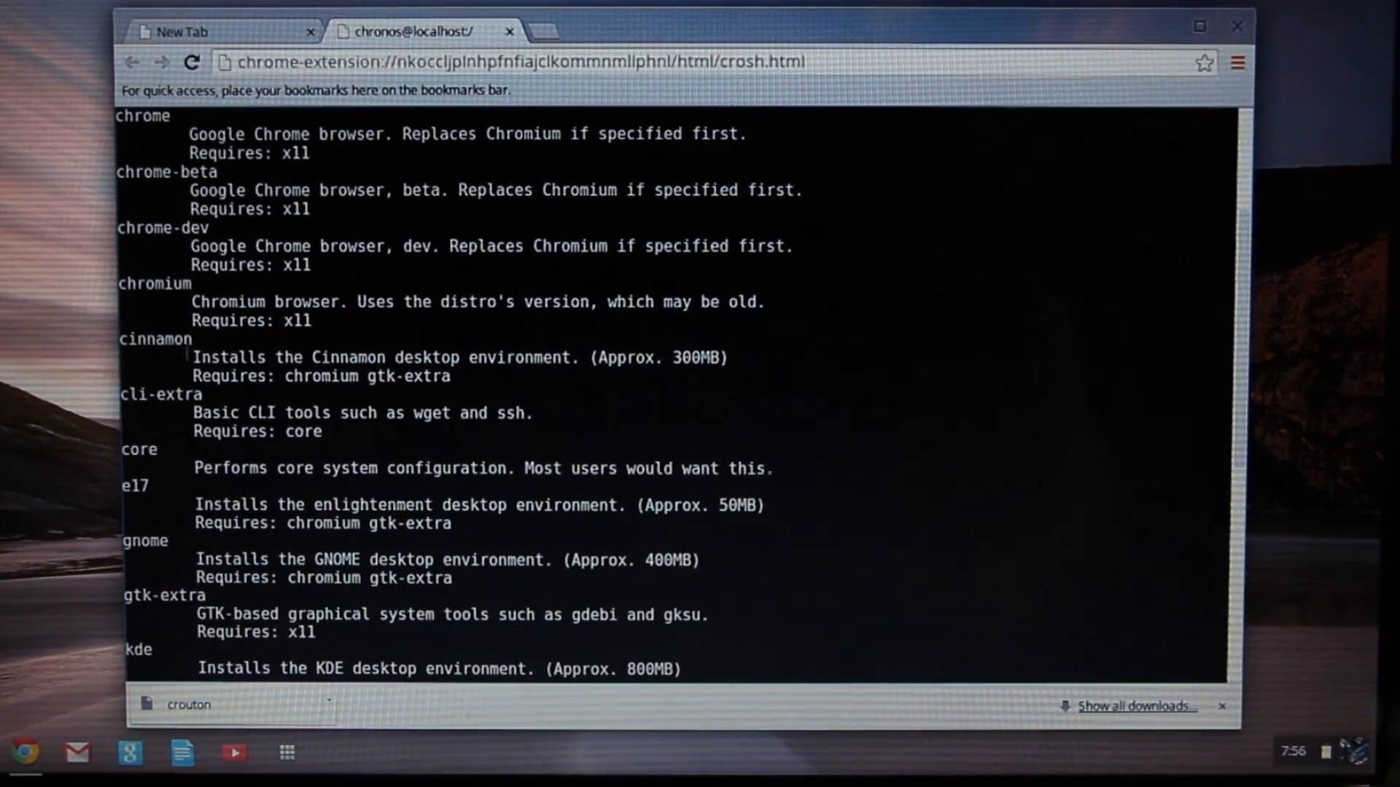
double_click(152, 340)
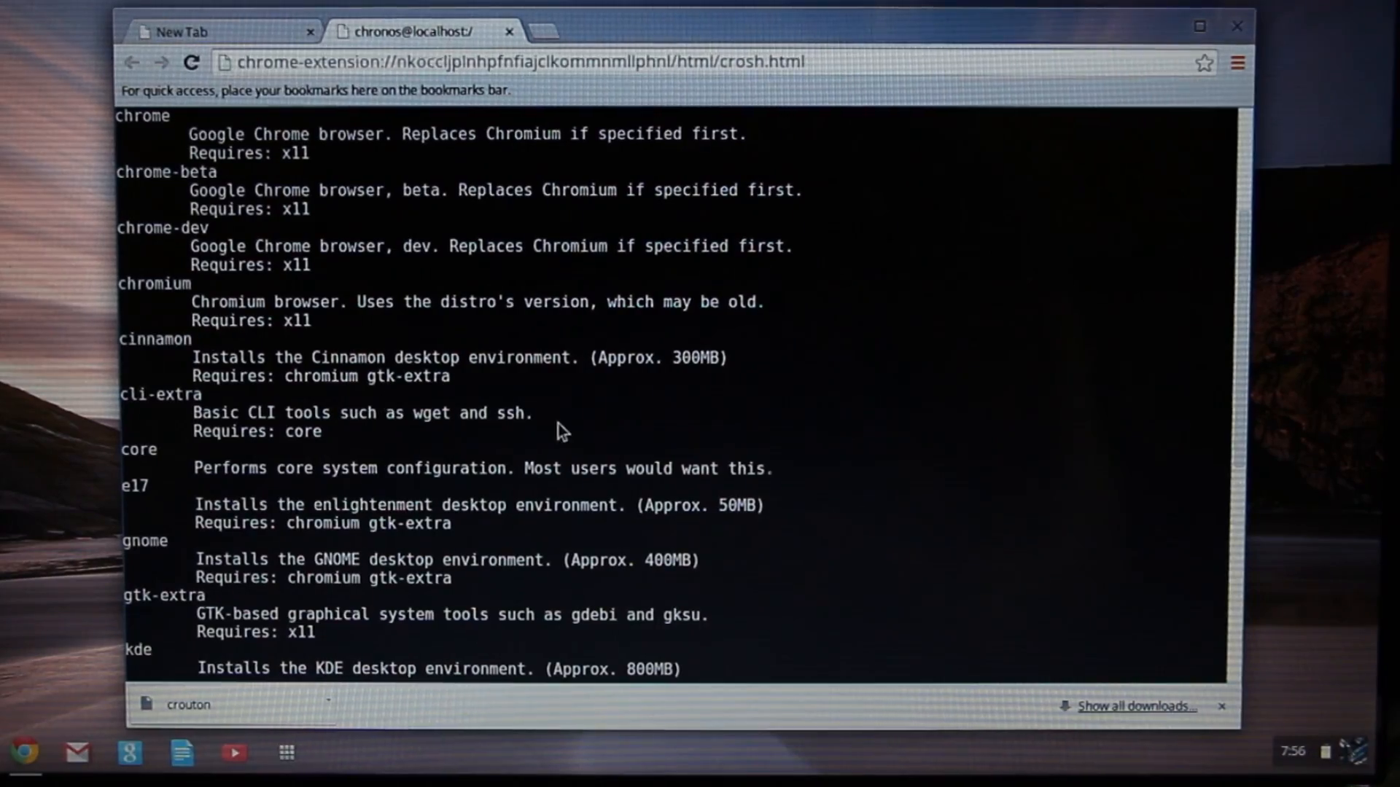
mouse_move(1243, 392)
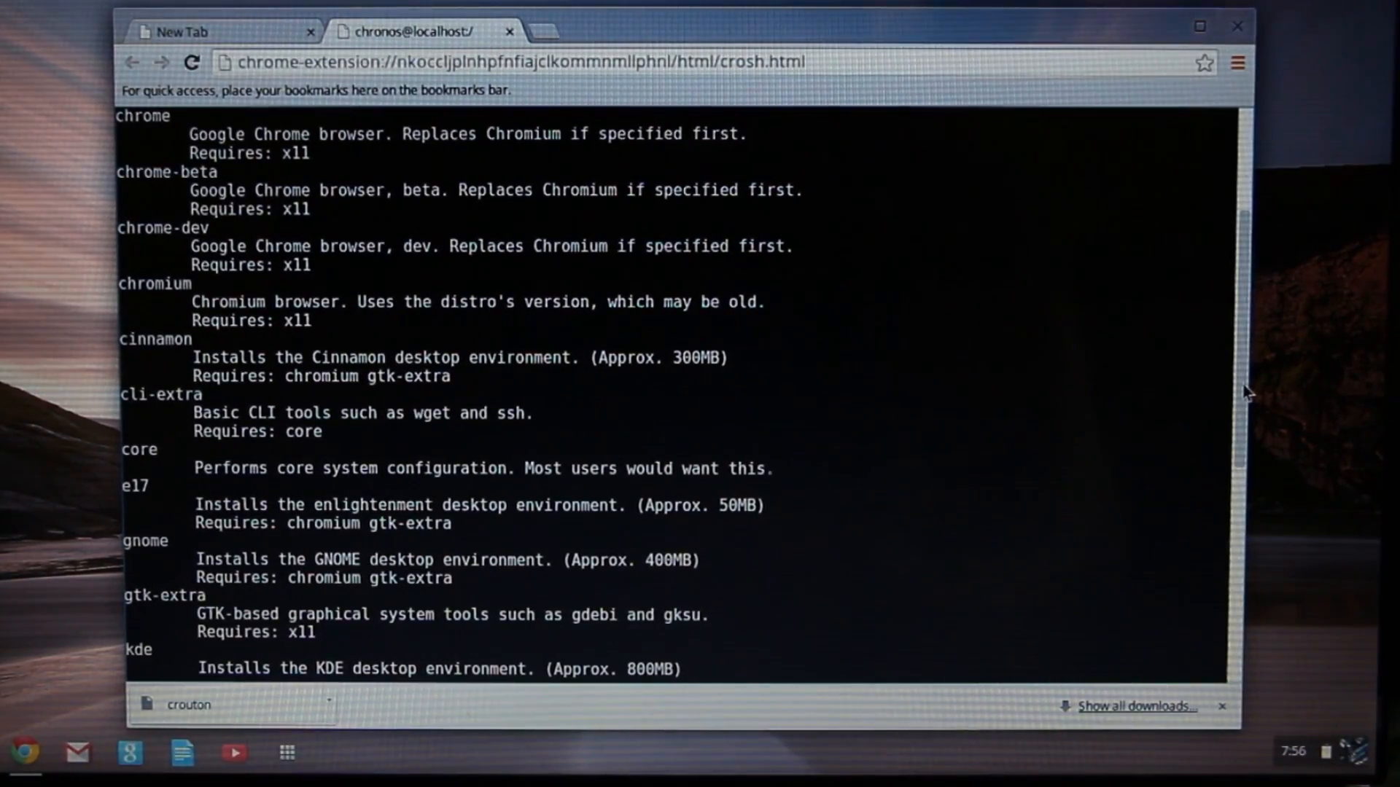
scroll("down", 3)
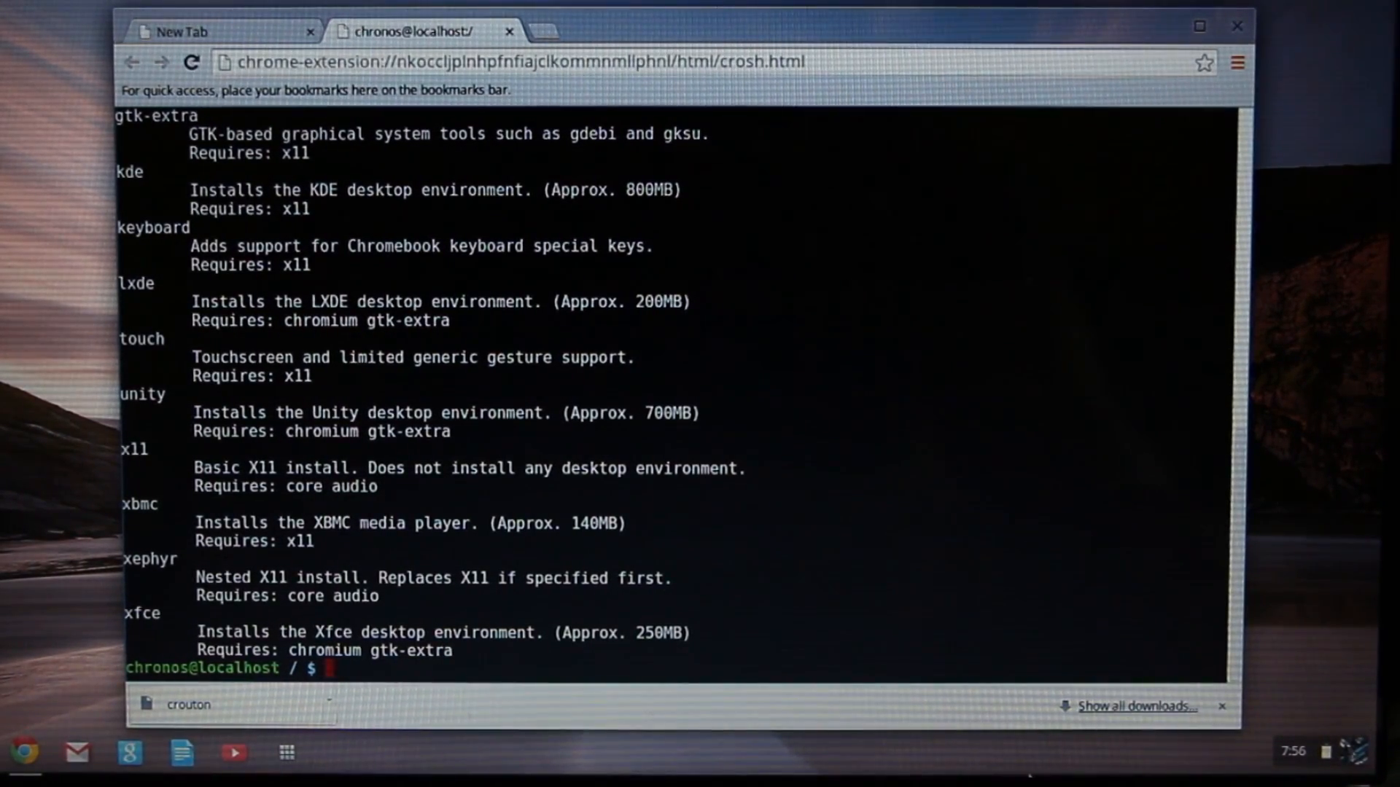
Recall the crouton list command and change -t to -r to list releases.
type("sh -e ~/Downloads/crouton -t list")
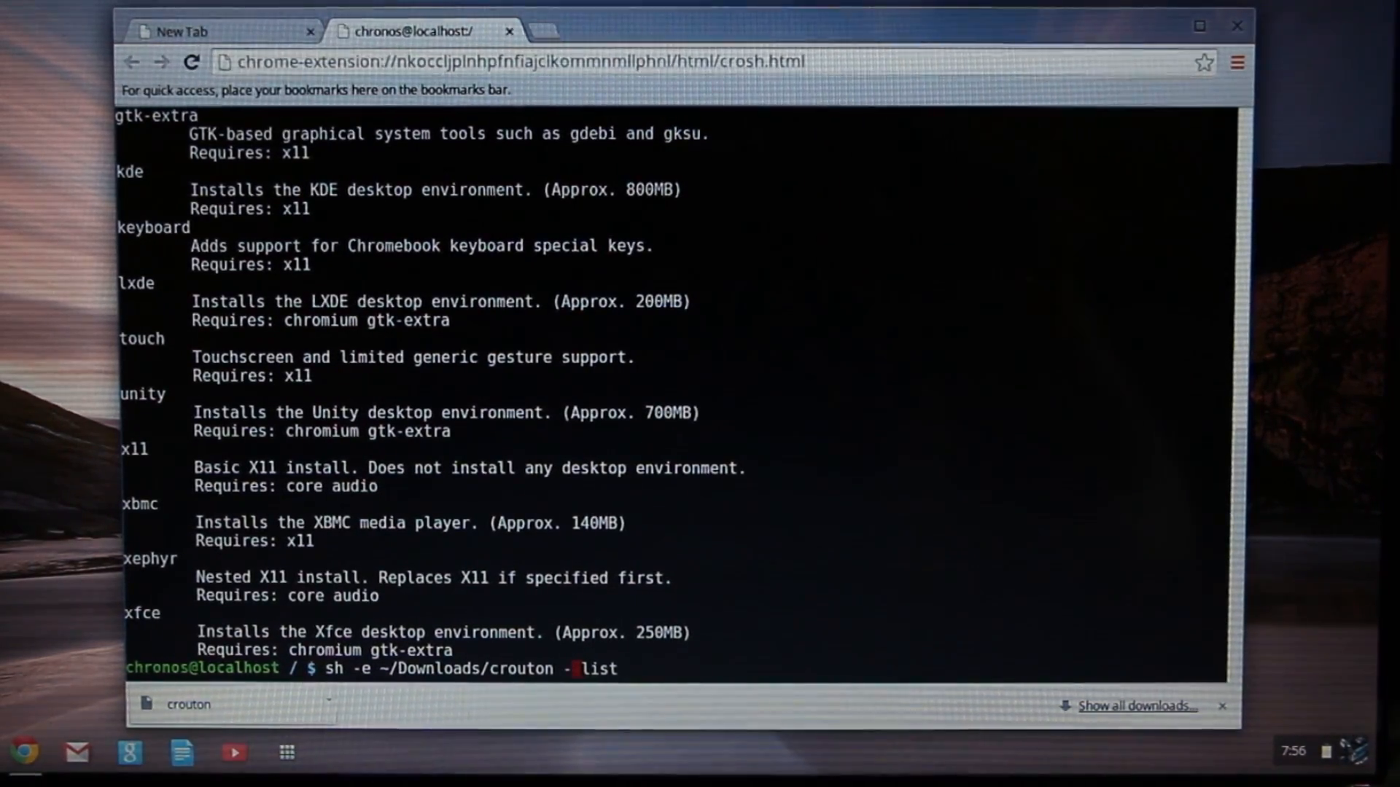
type("r")
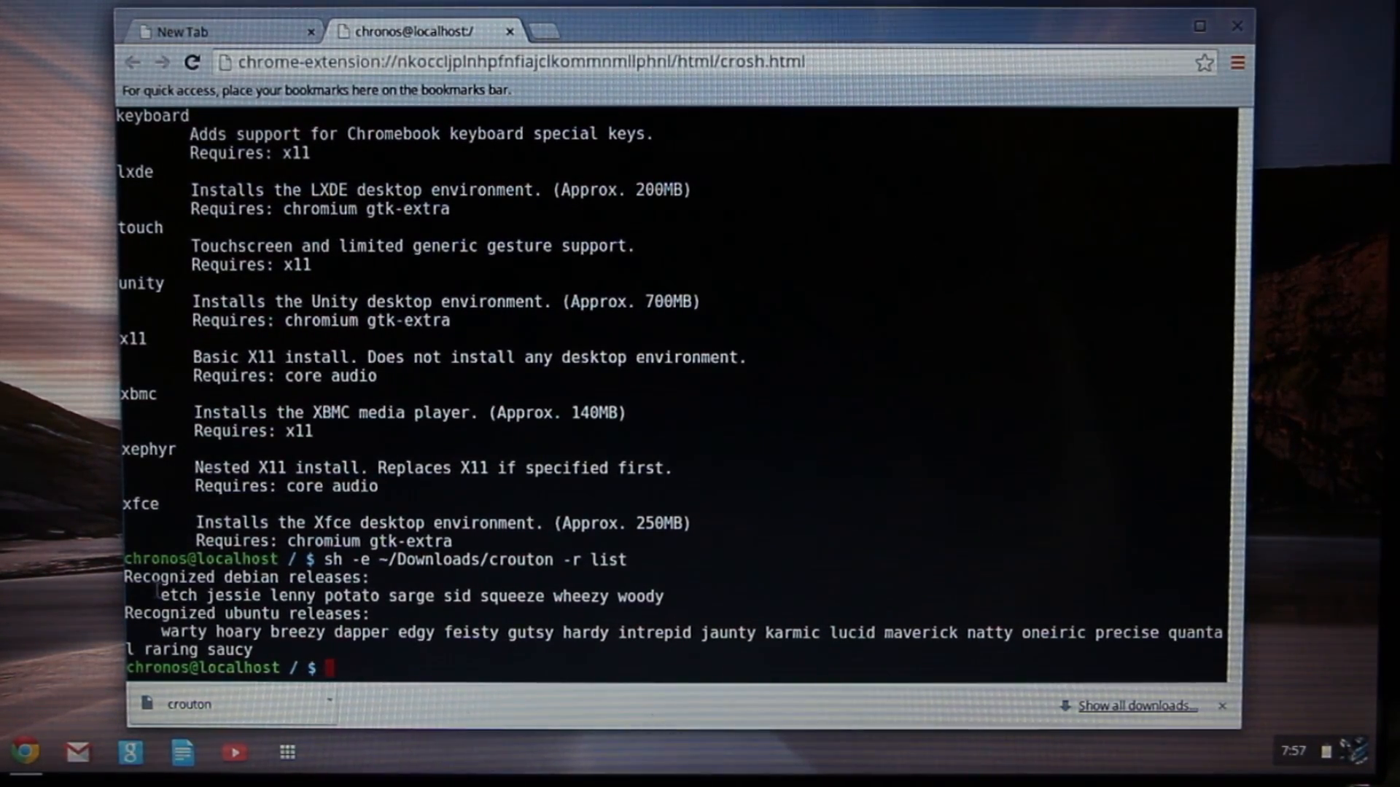
Highlight the Ubuntu releases quantal and raring in crouton's release list output.
left_click_drag(159, 595, 535, 596)
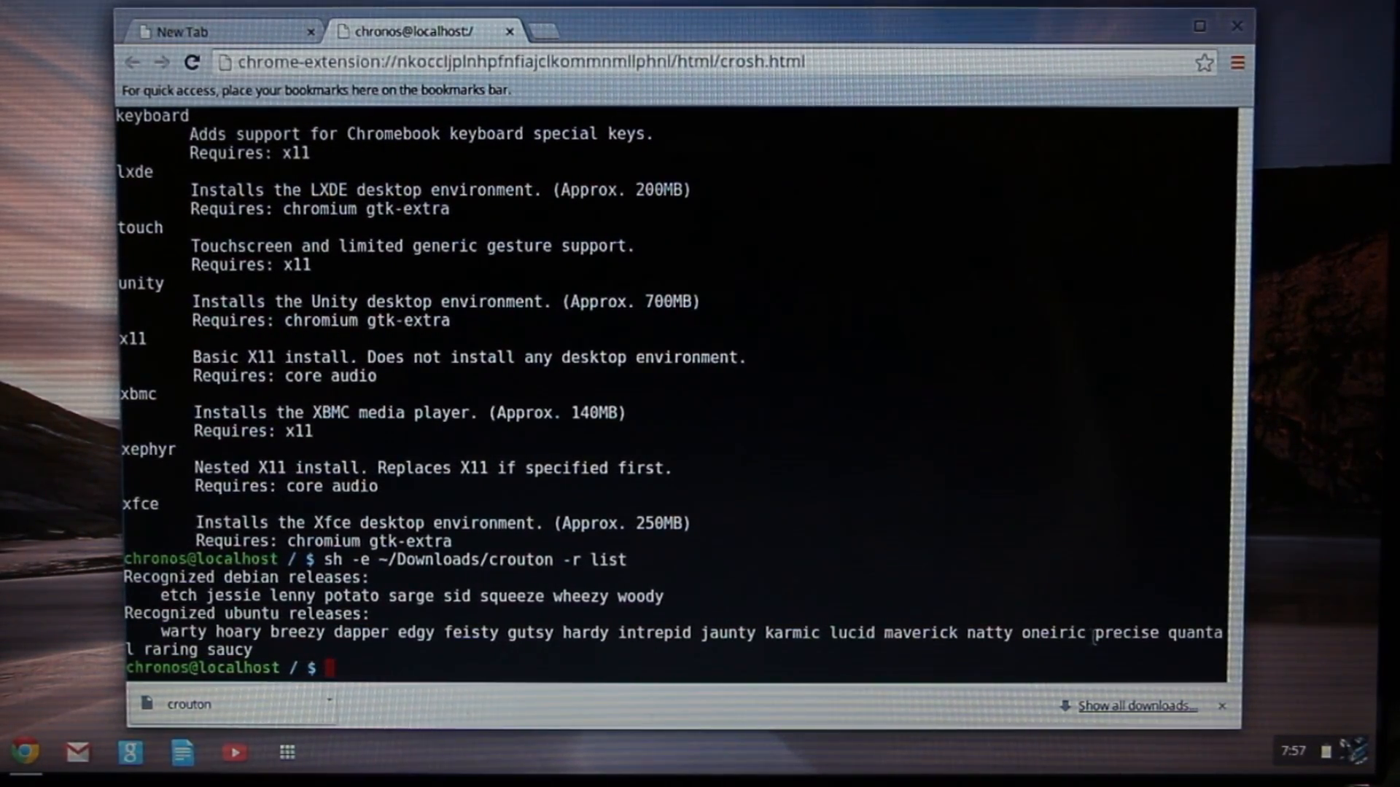
double_click(1127, 632)
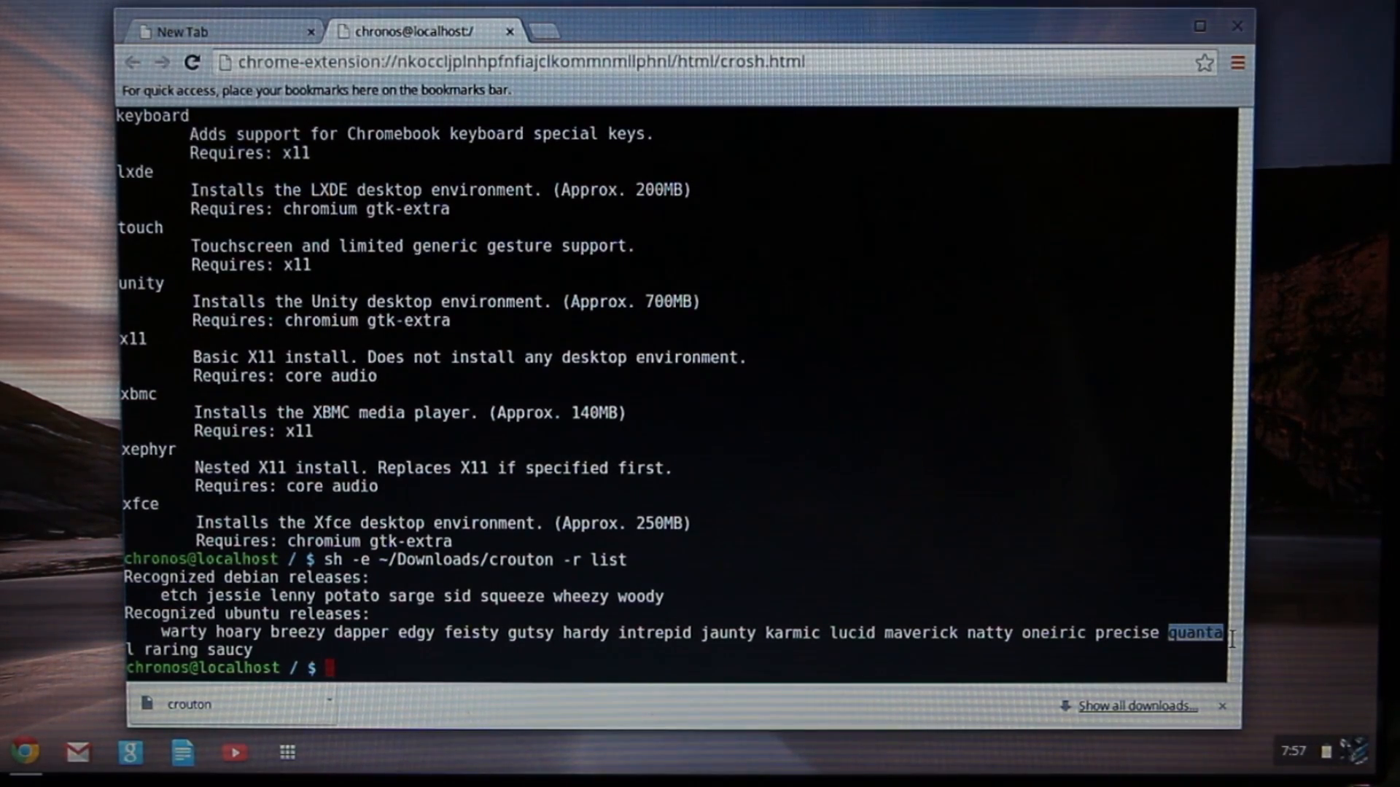
mouse_move(276, 653)
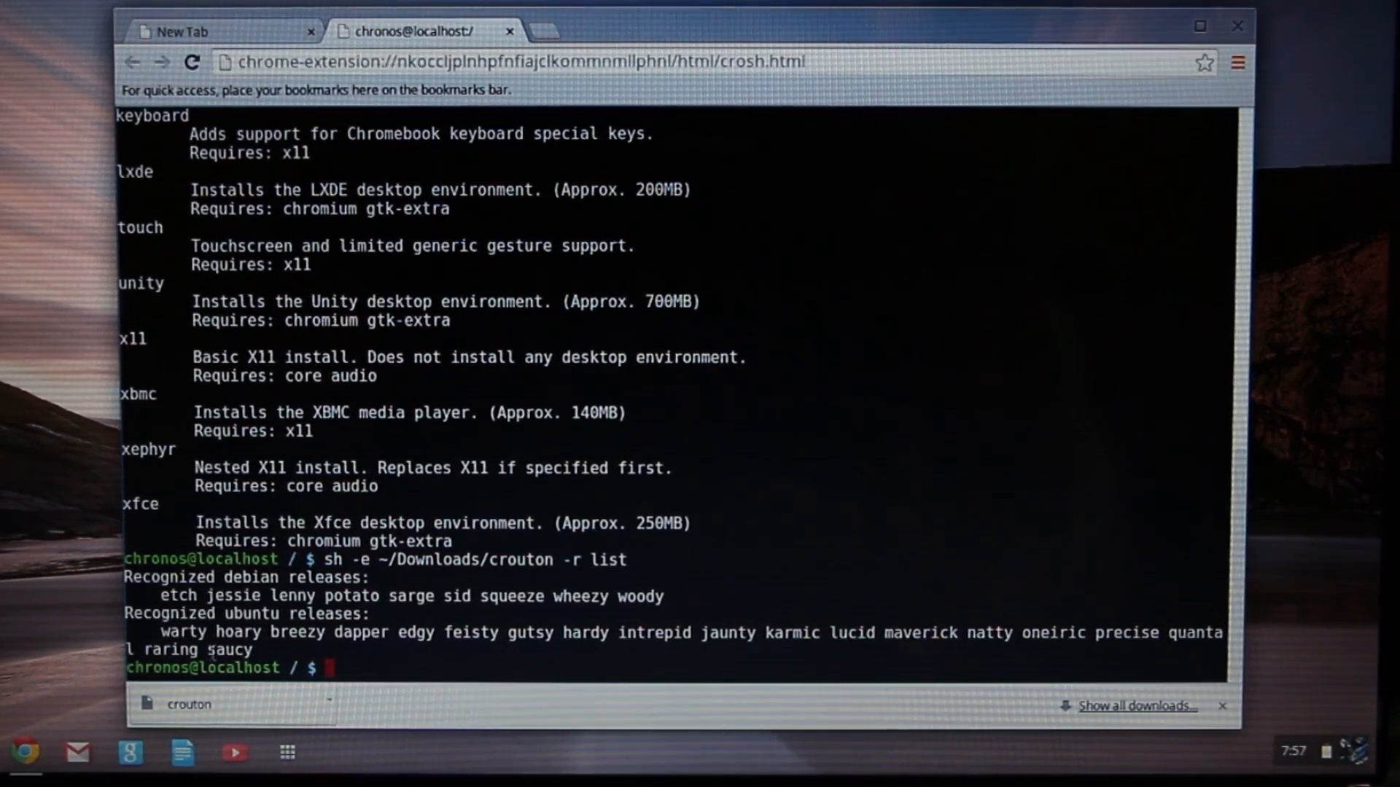
double_click(230, 651)
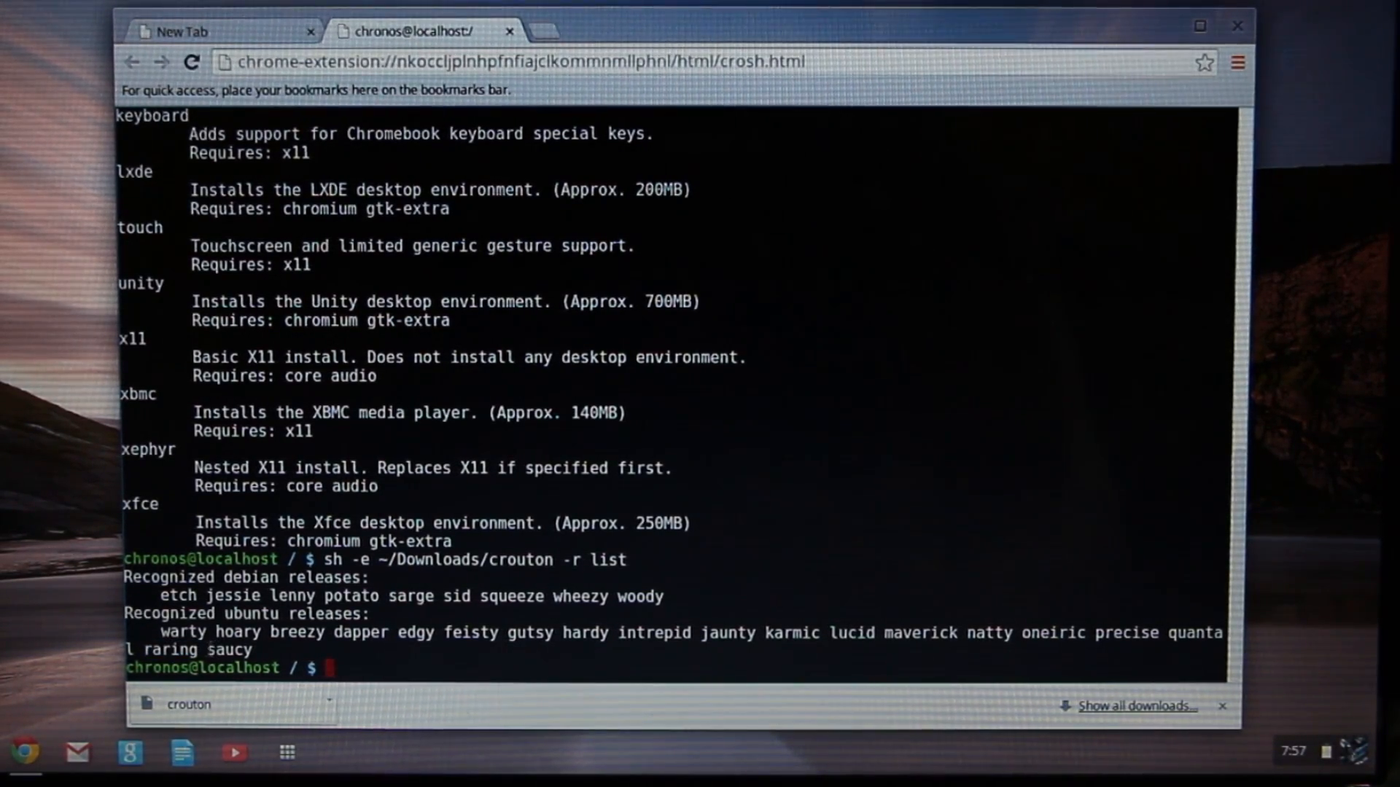
double_click(229, 650)
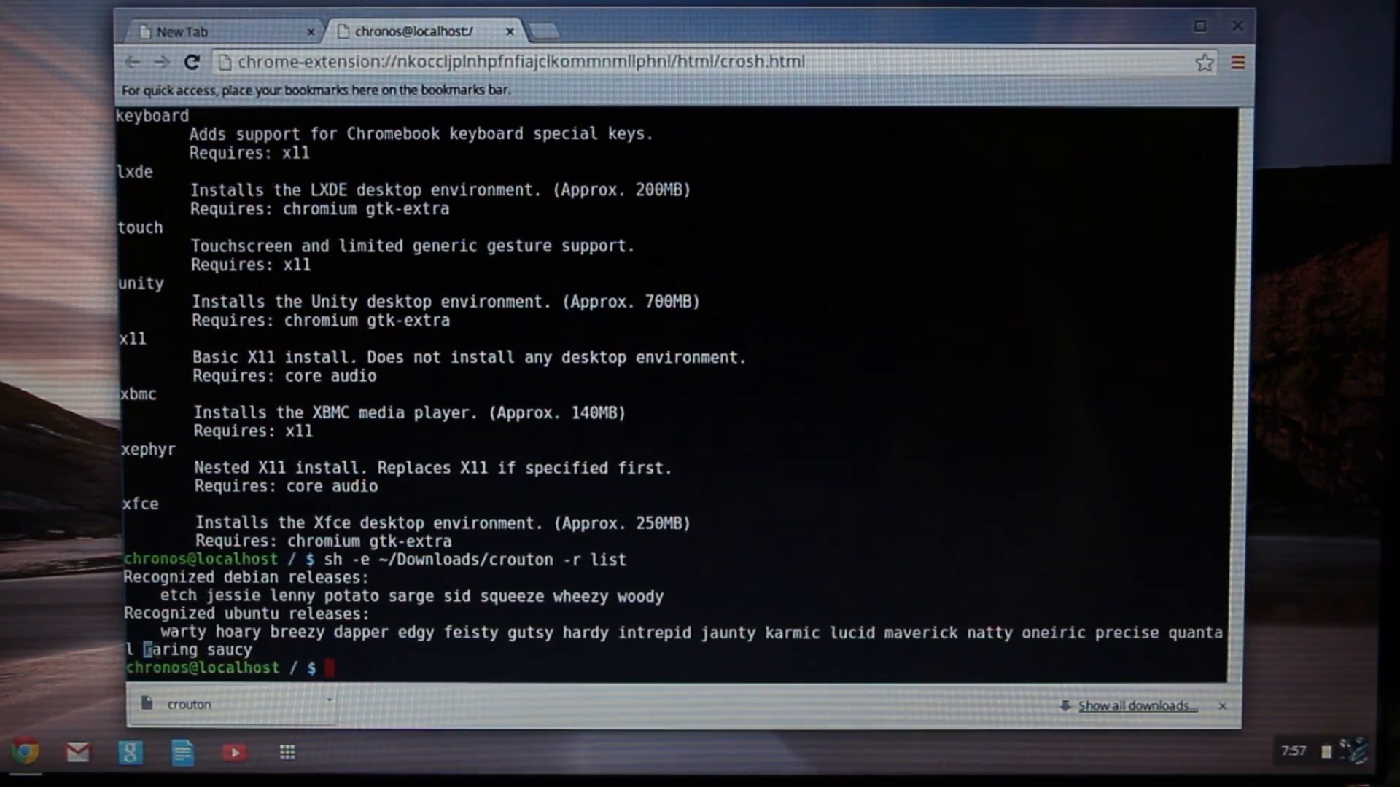
double_click(175, 650)
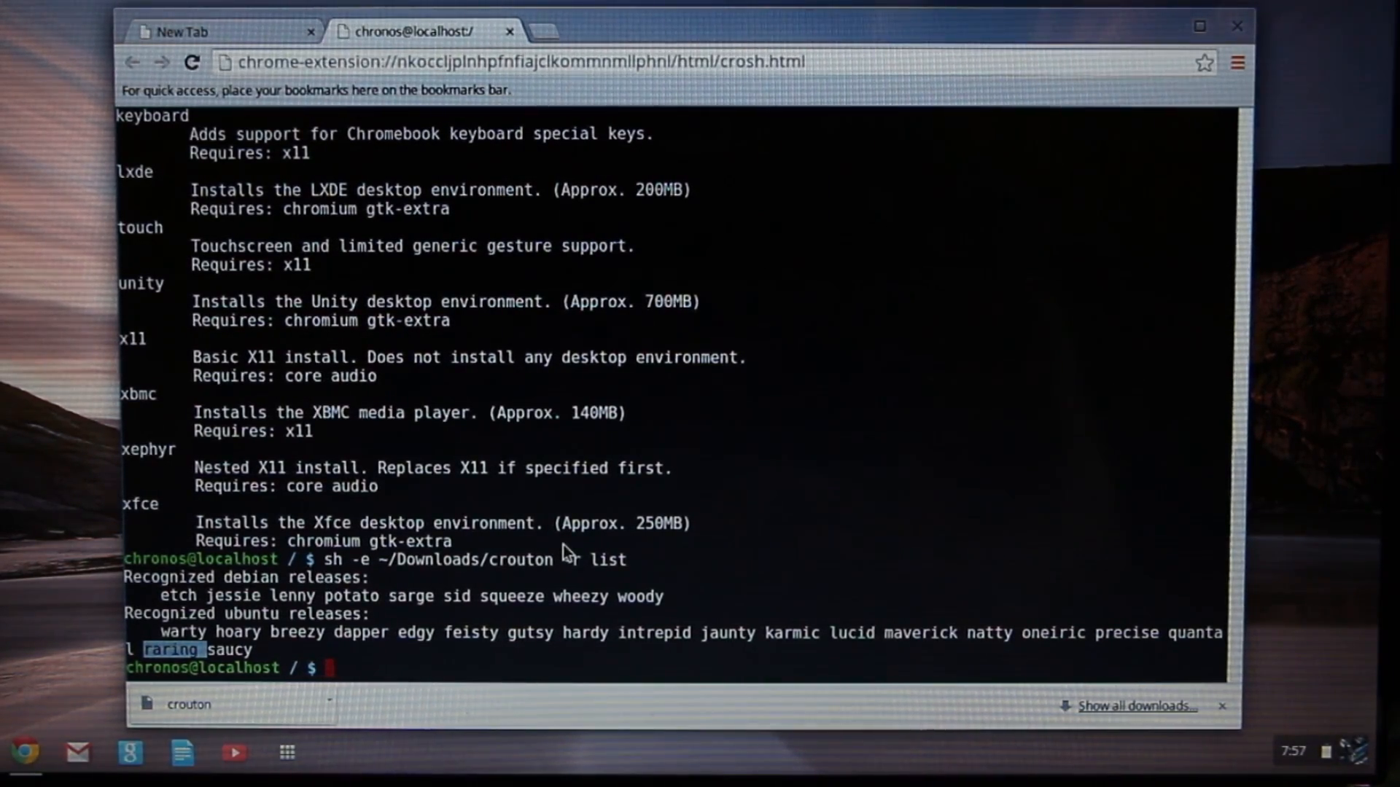
type("-r")
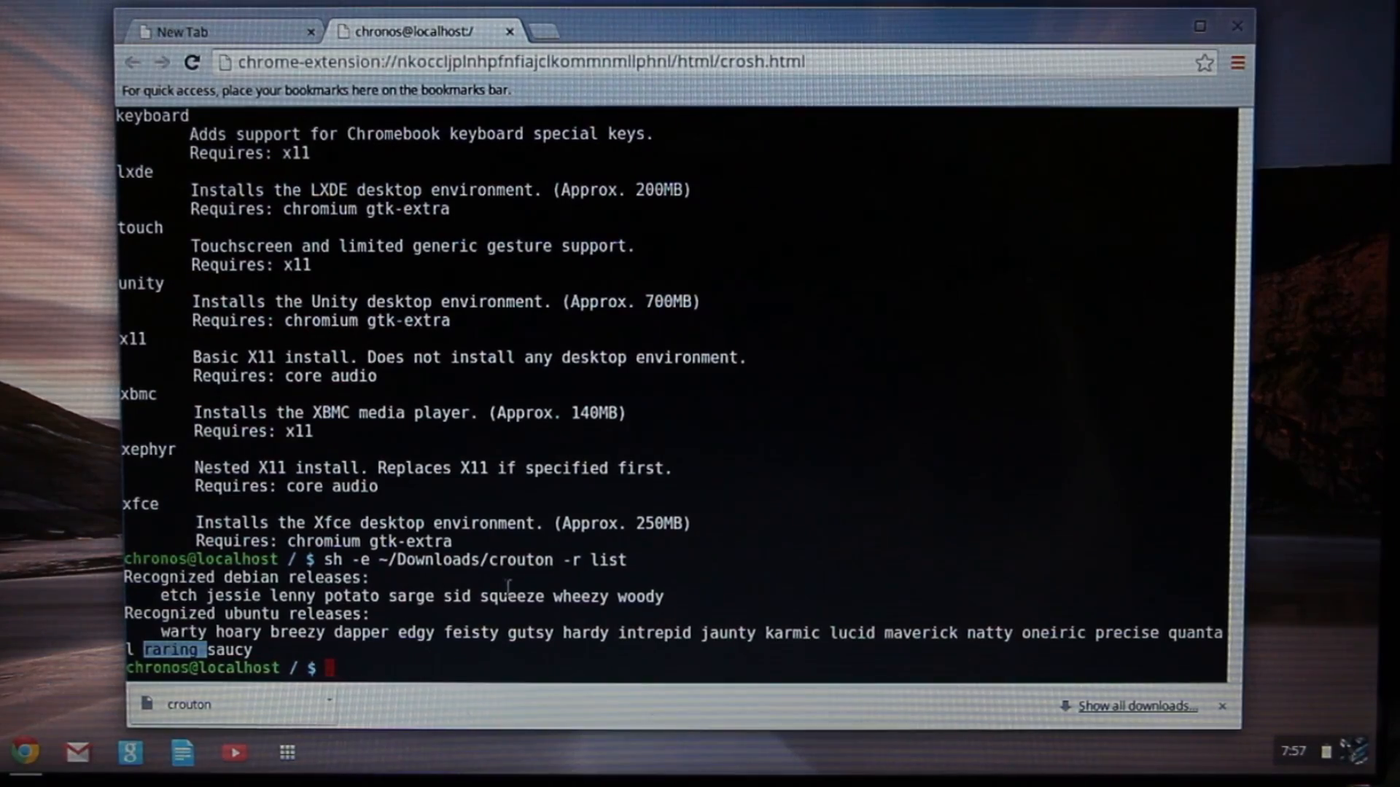
mouse_move(376, 687)
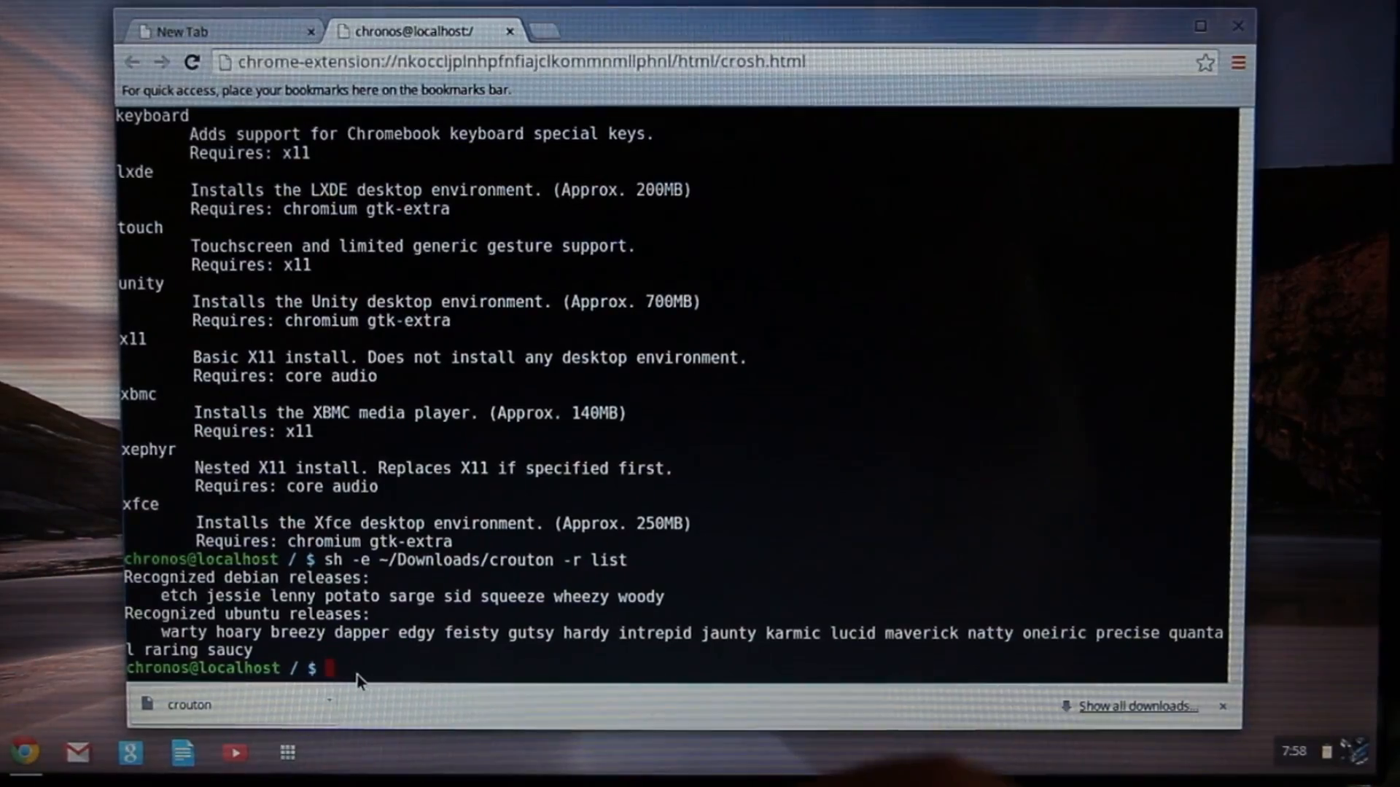
Enter sudo sh -e ~/Downloads/crouton -t cinnamon -r raring, correcting the raring typo.
type("sudo")
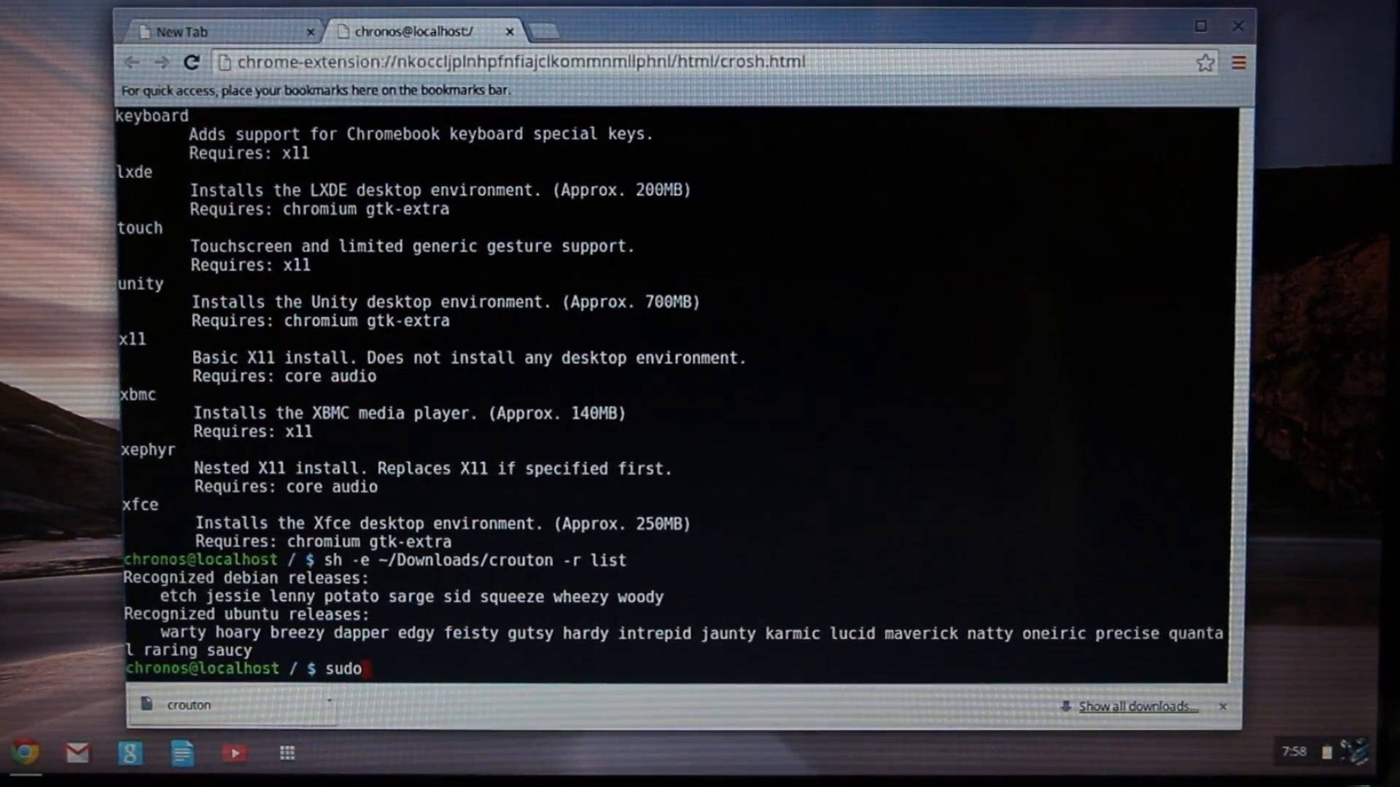
type("sh")
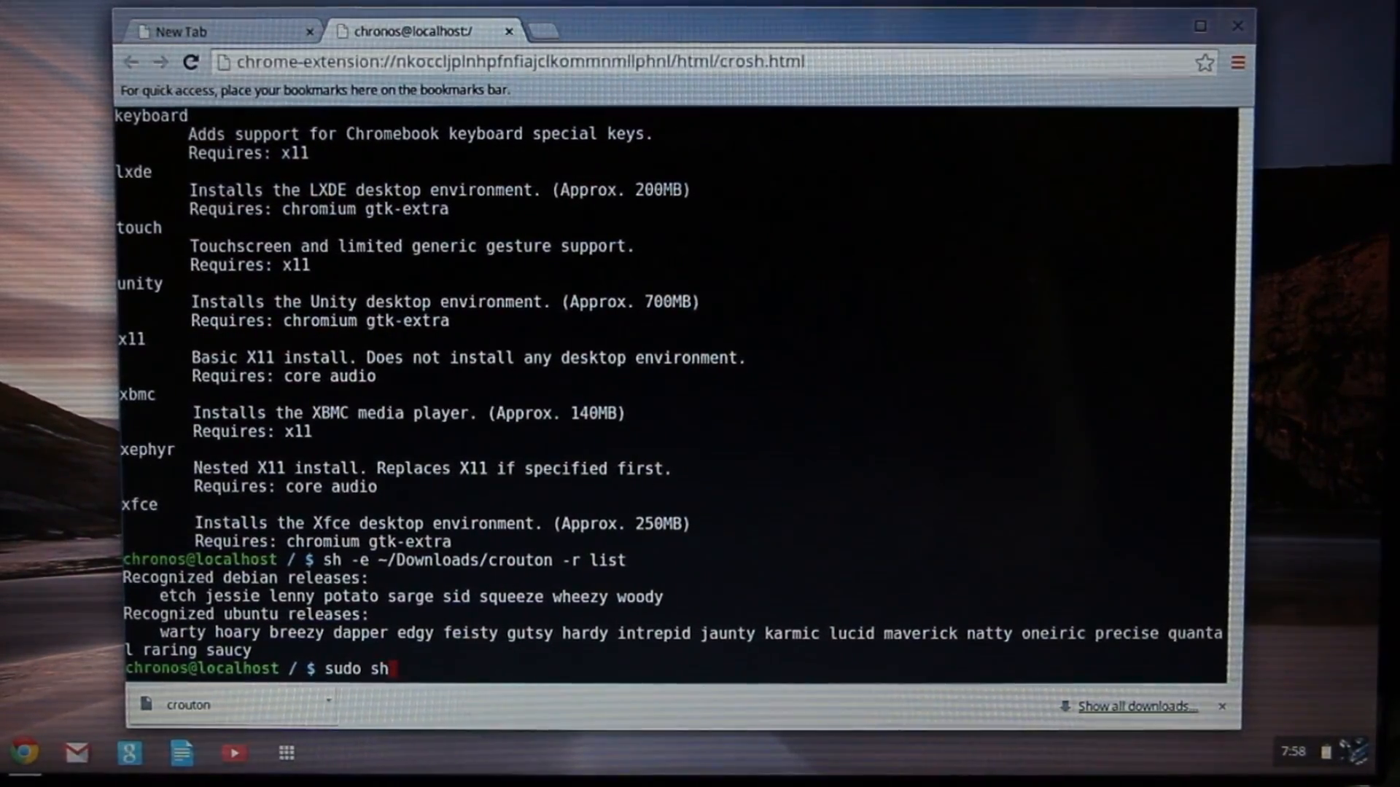
type("-e")
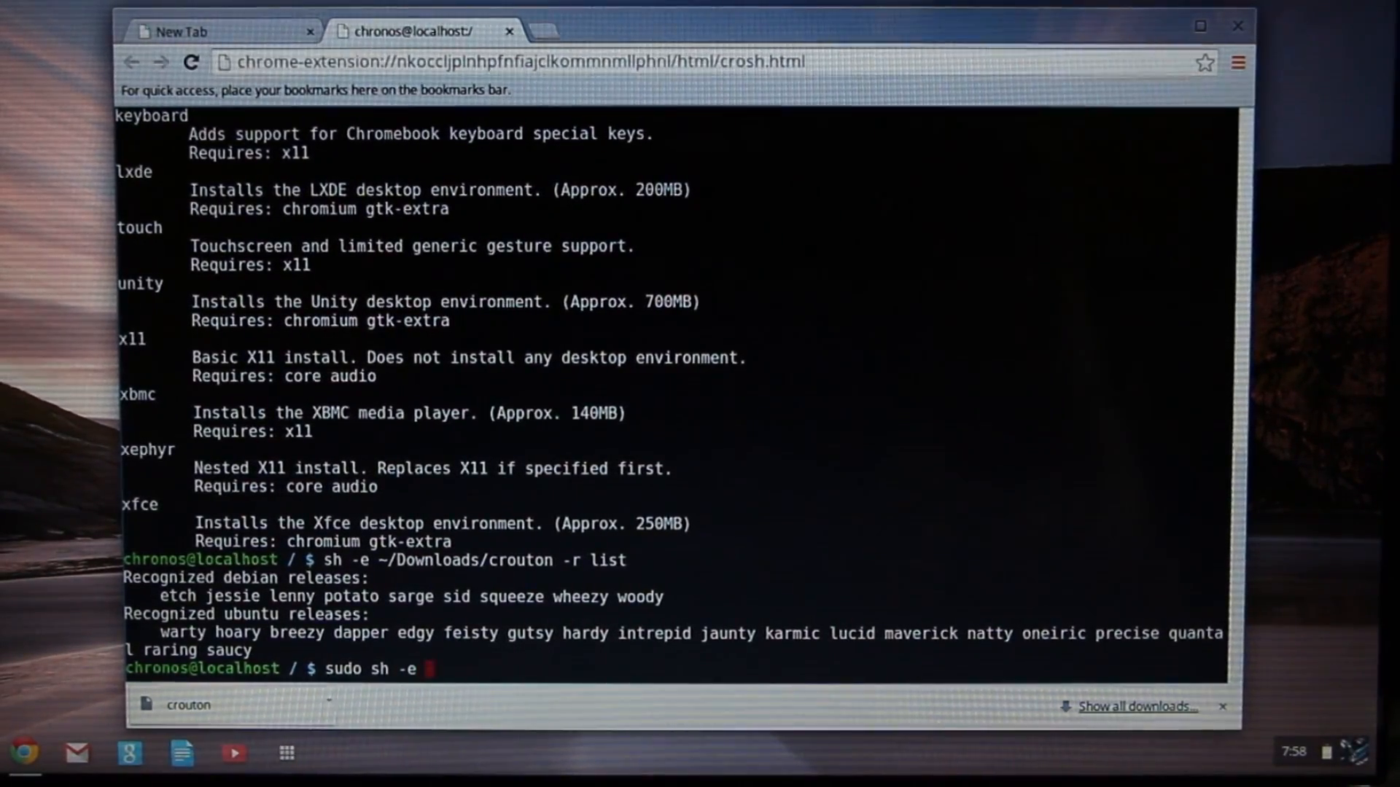
type("~")
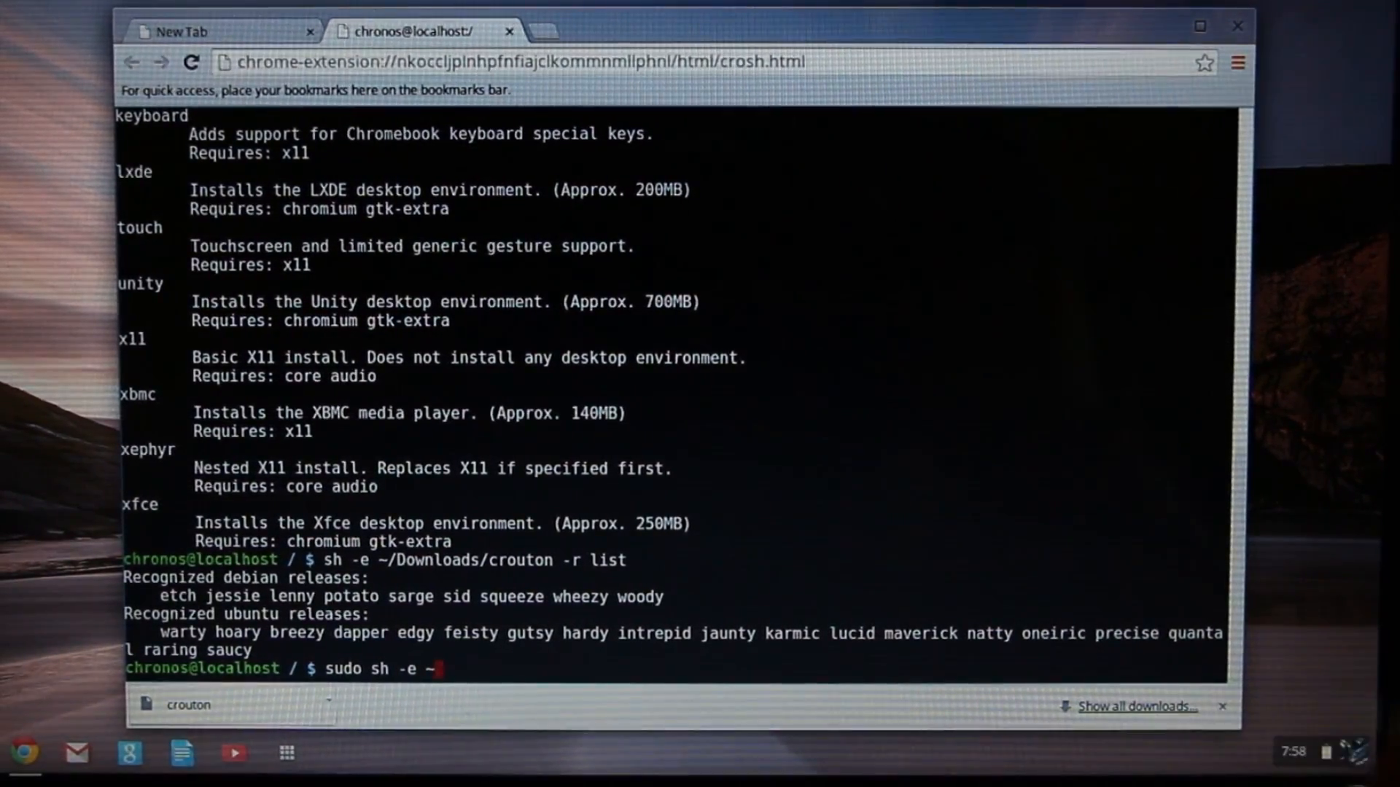
type("Dow")
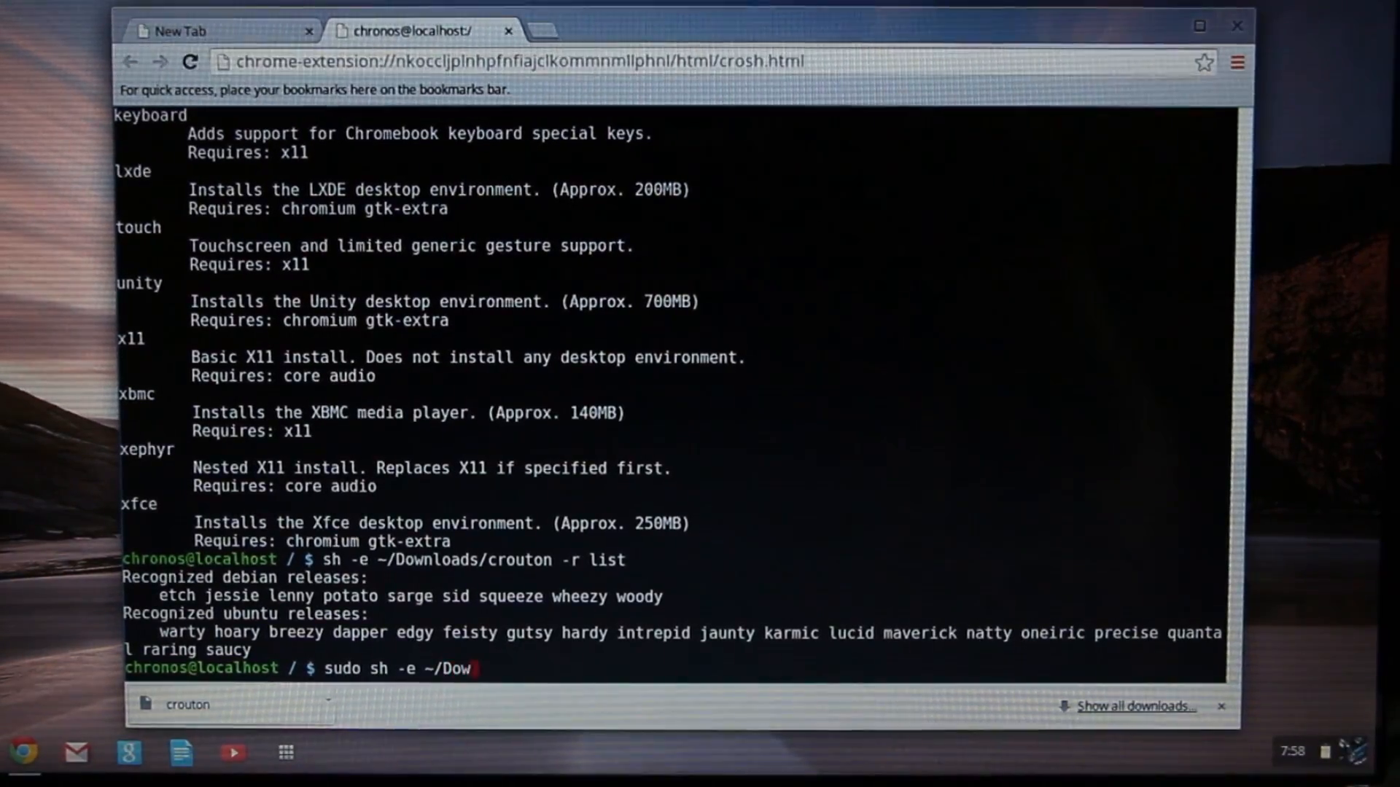
type("nloads")
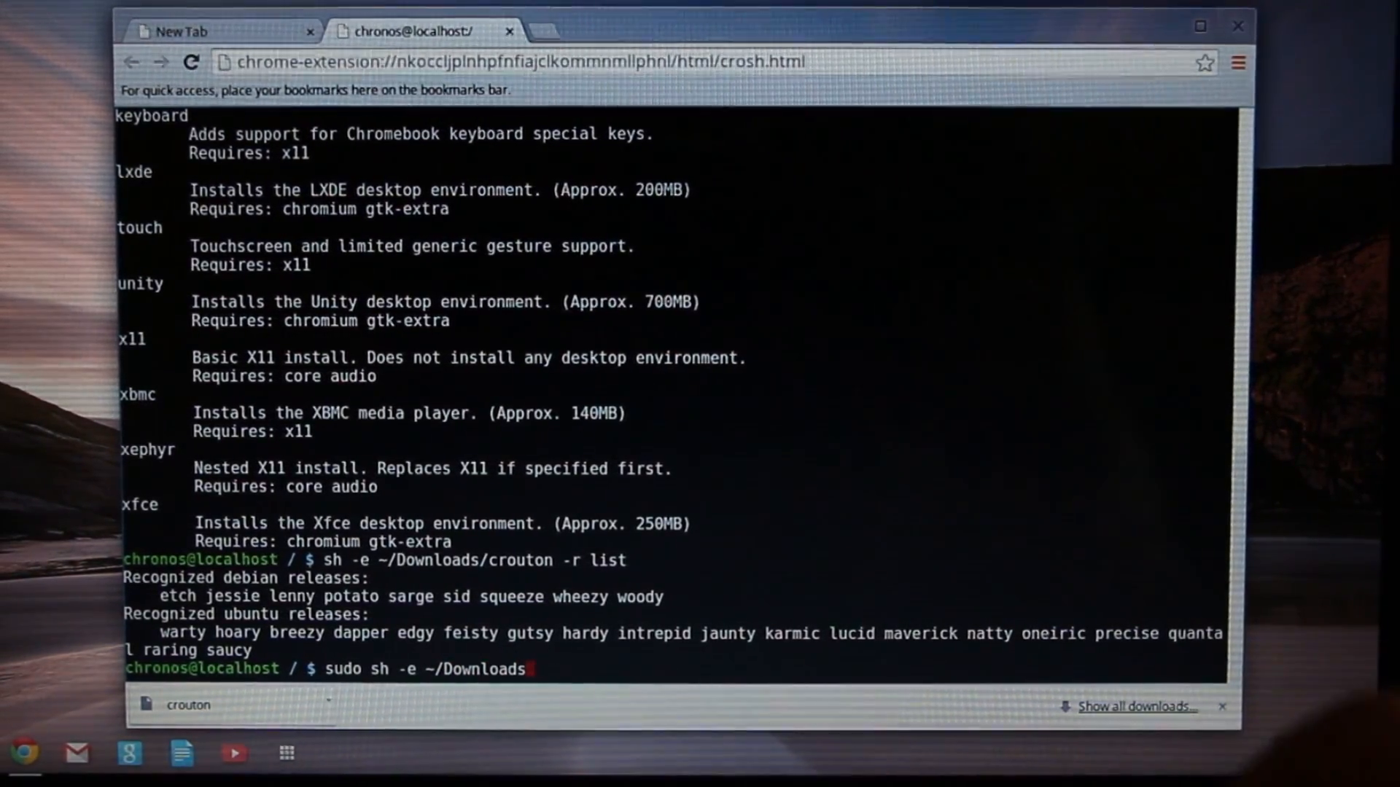
type("/crout")
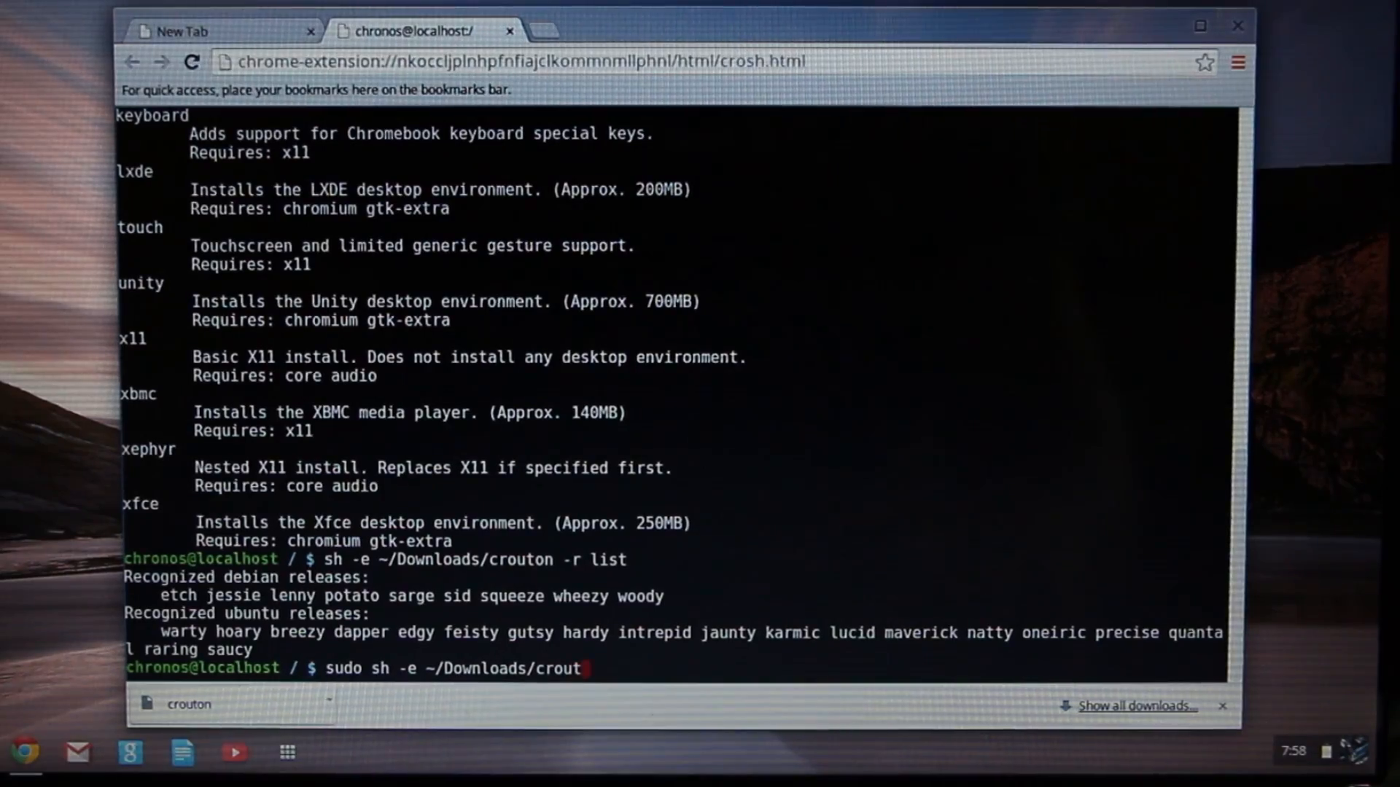
type("n")
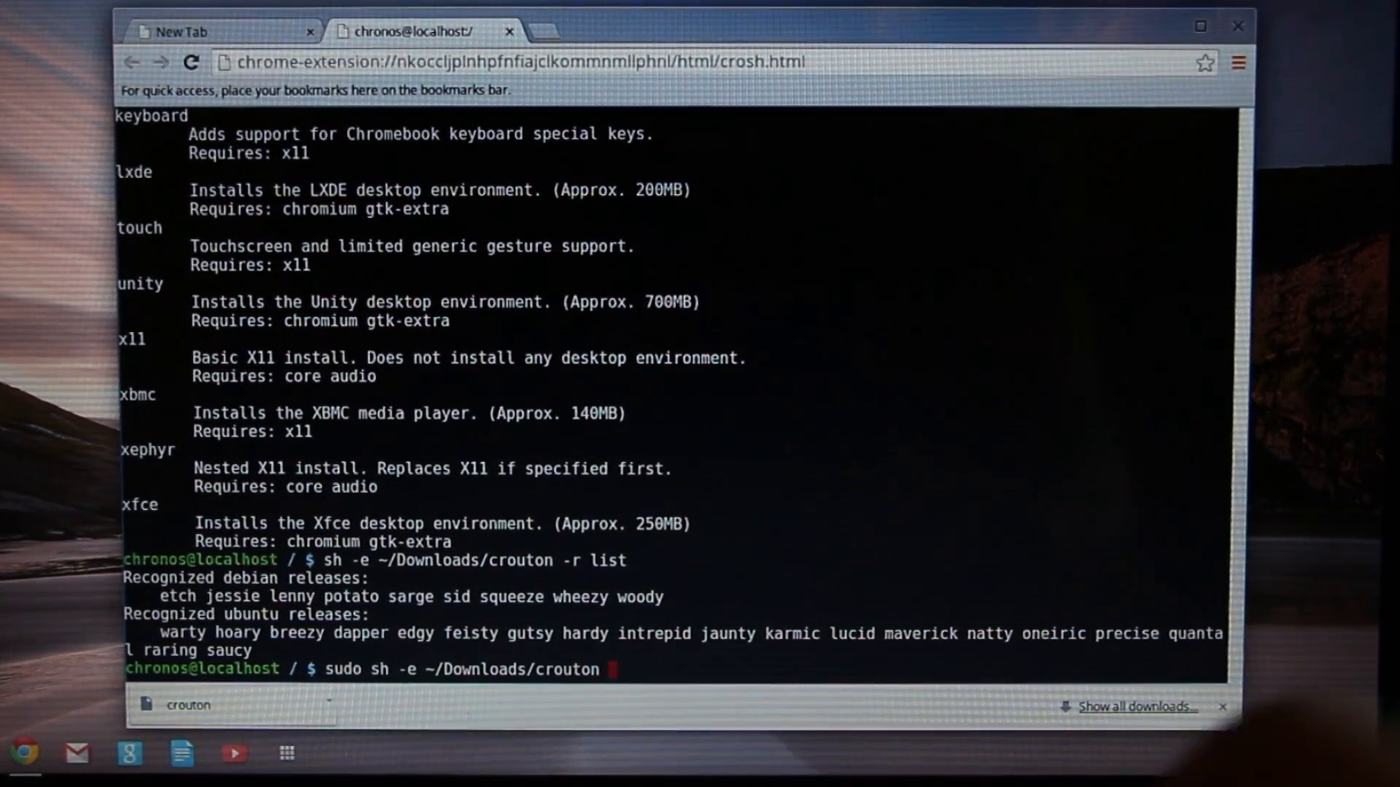
type("-t")
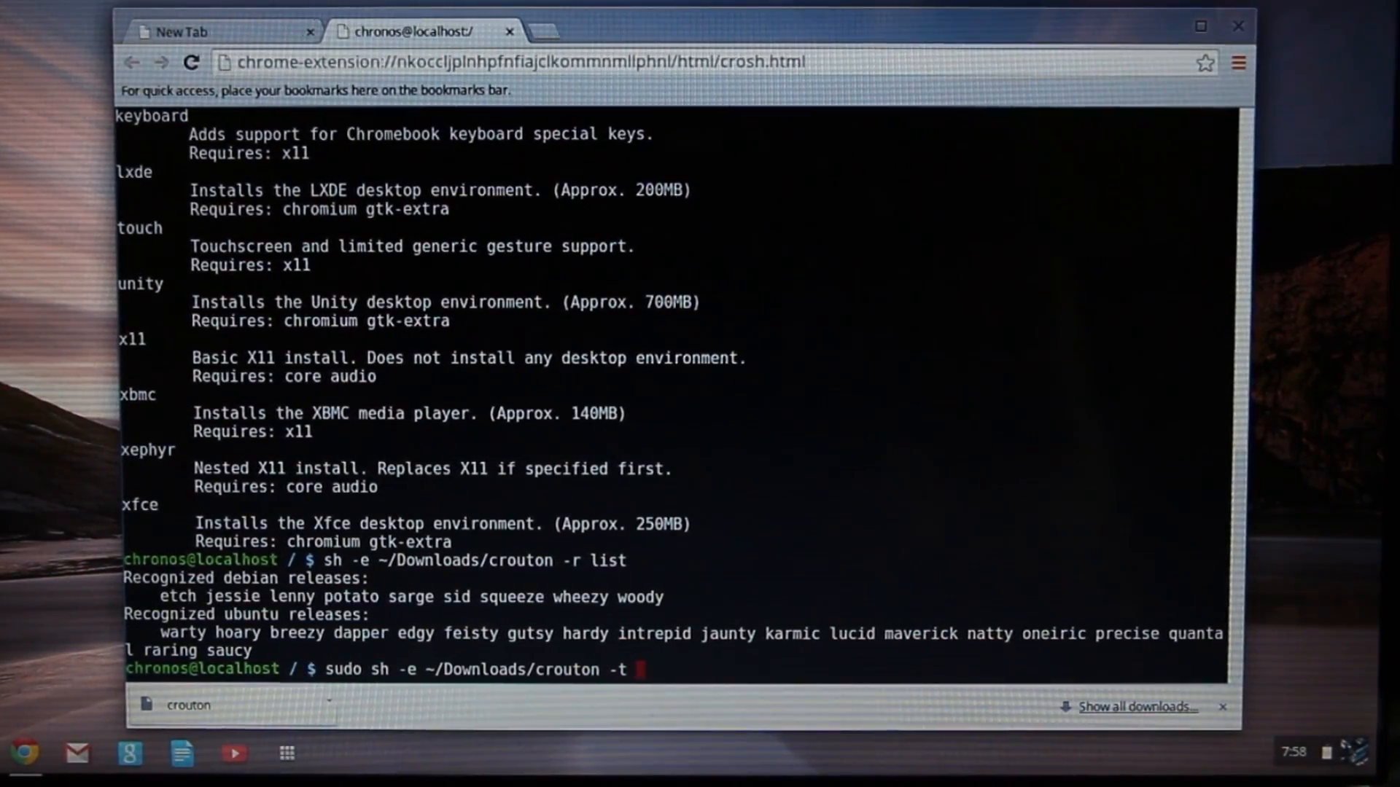
type("cn")
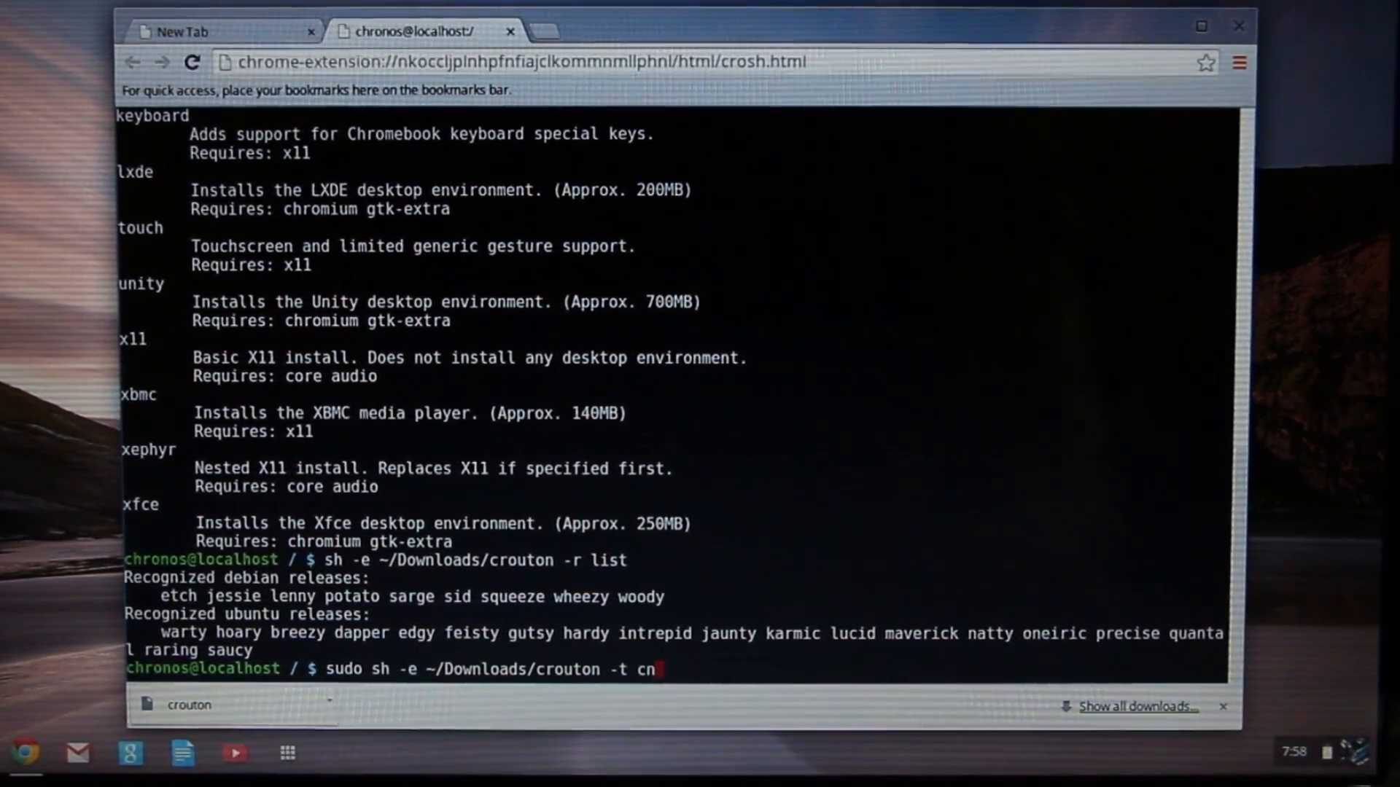
type("i")
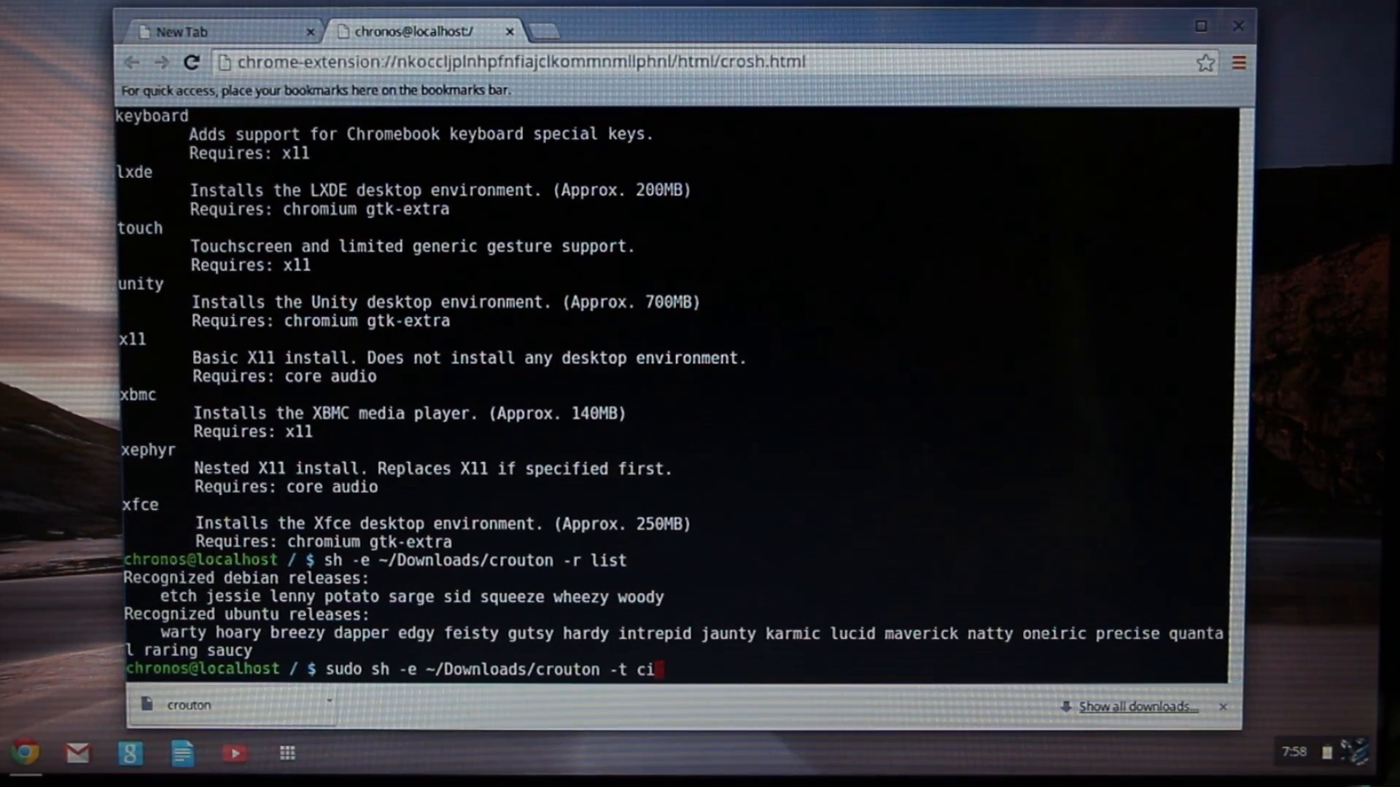
type("nnamon")
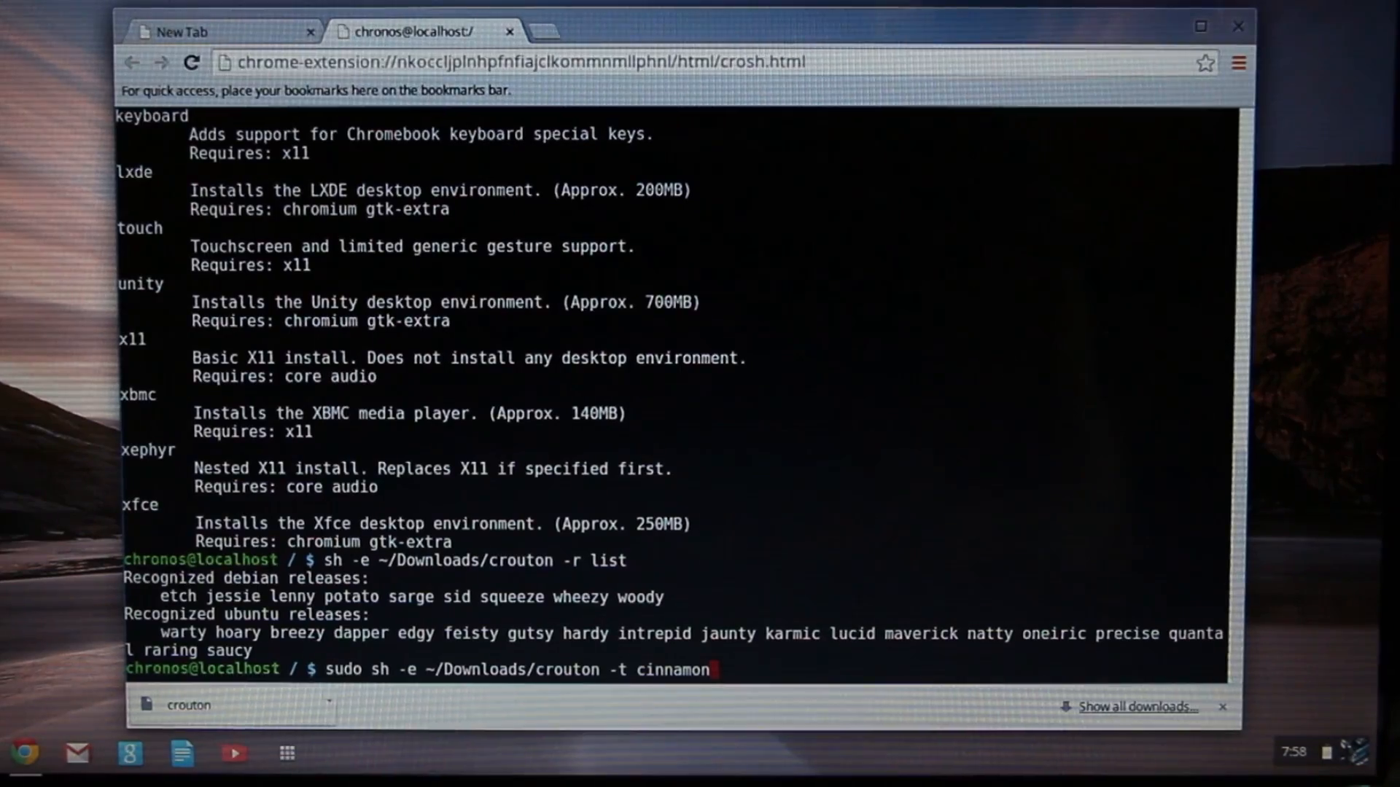
type("-")
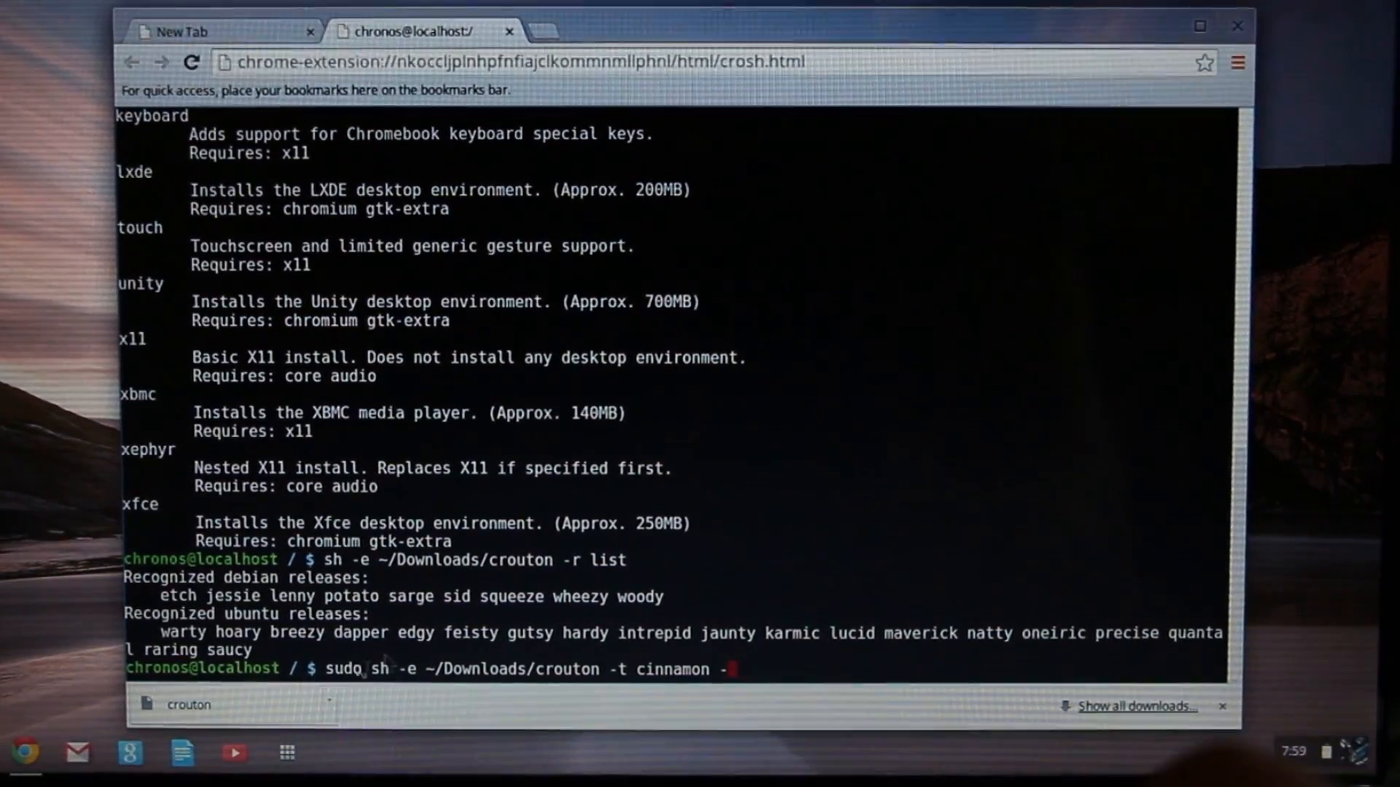
type("r")
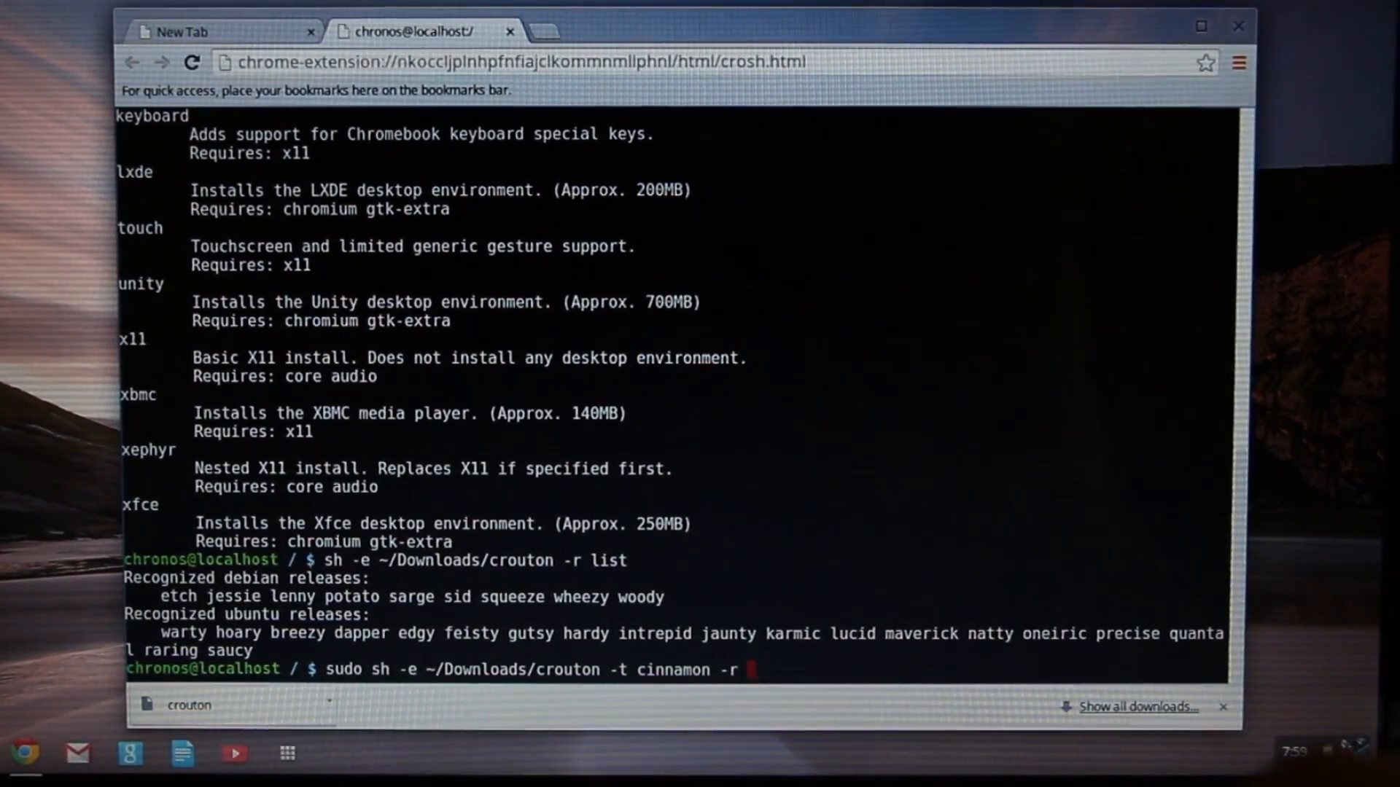
type("rarki")
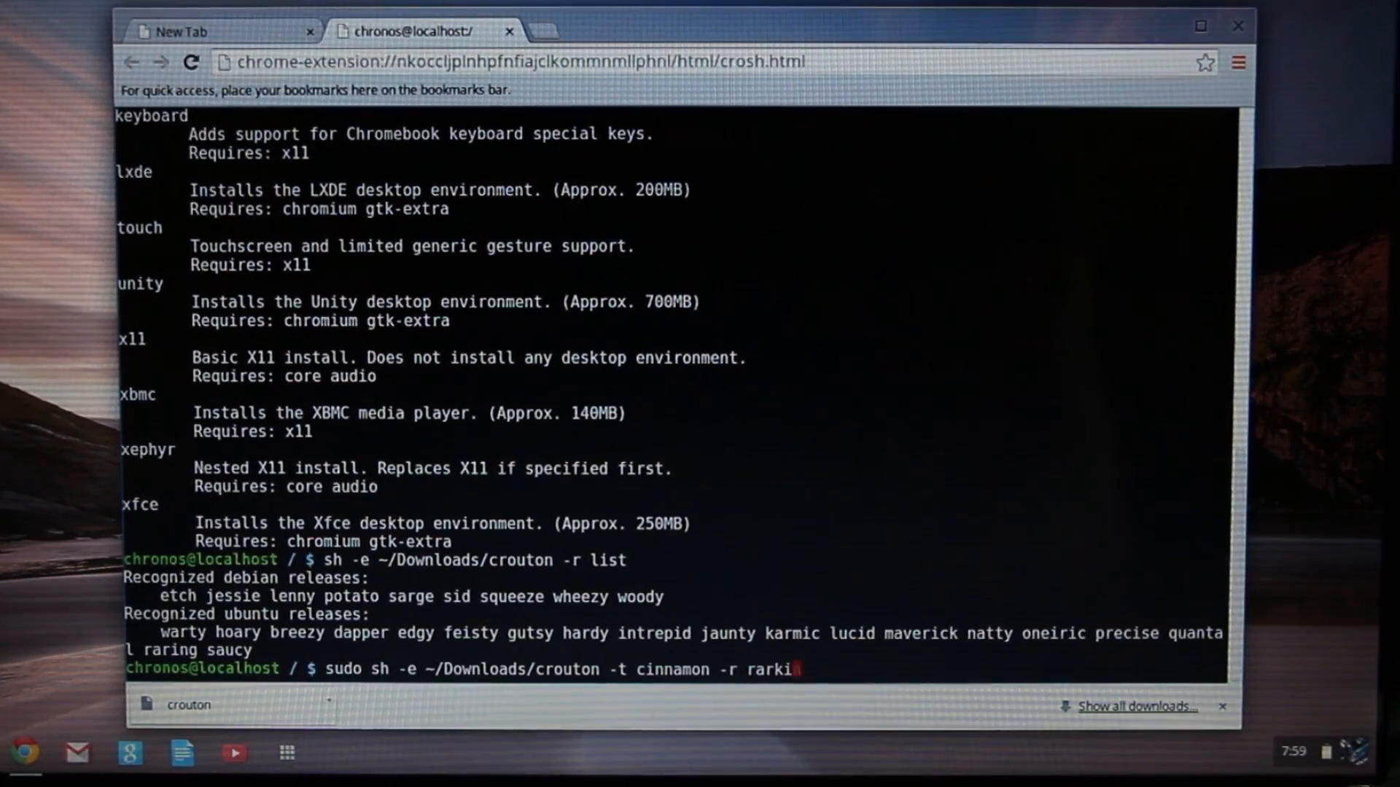
type("ng")
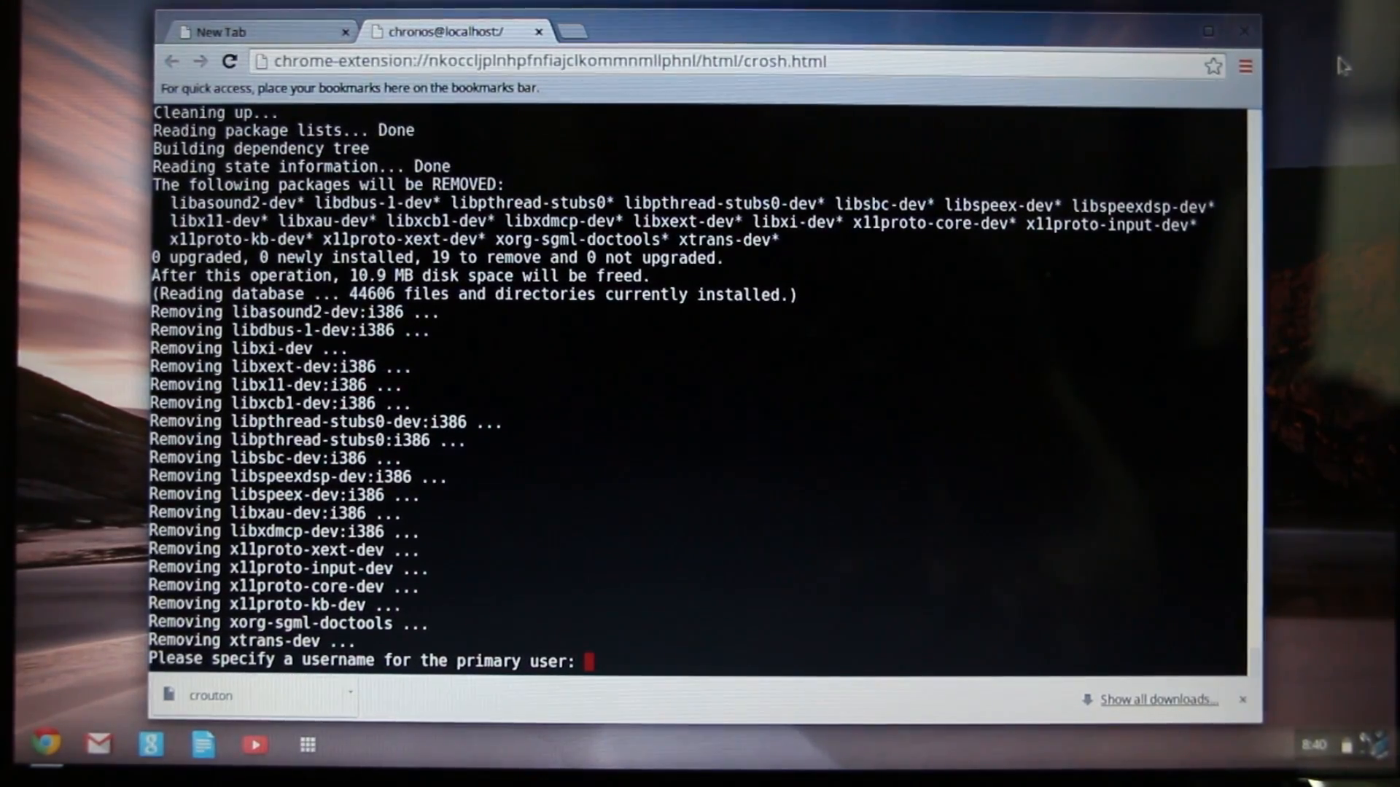
Give thegeek as the chroot's primary username.
type("thegee")
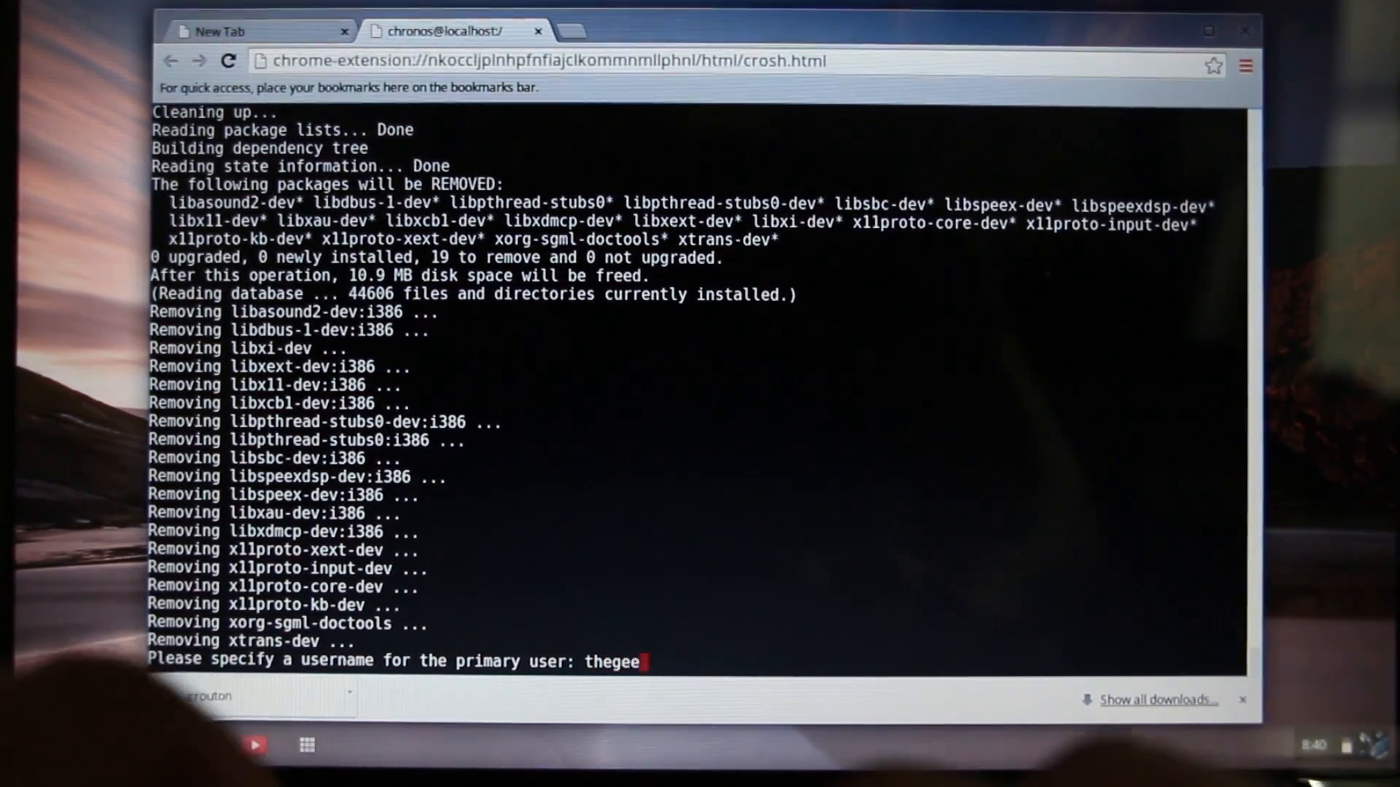
key("Return")
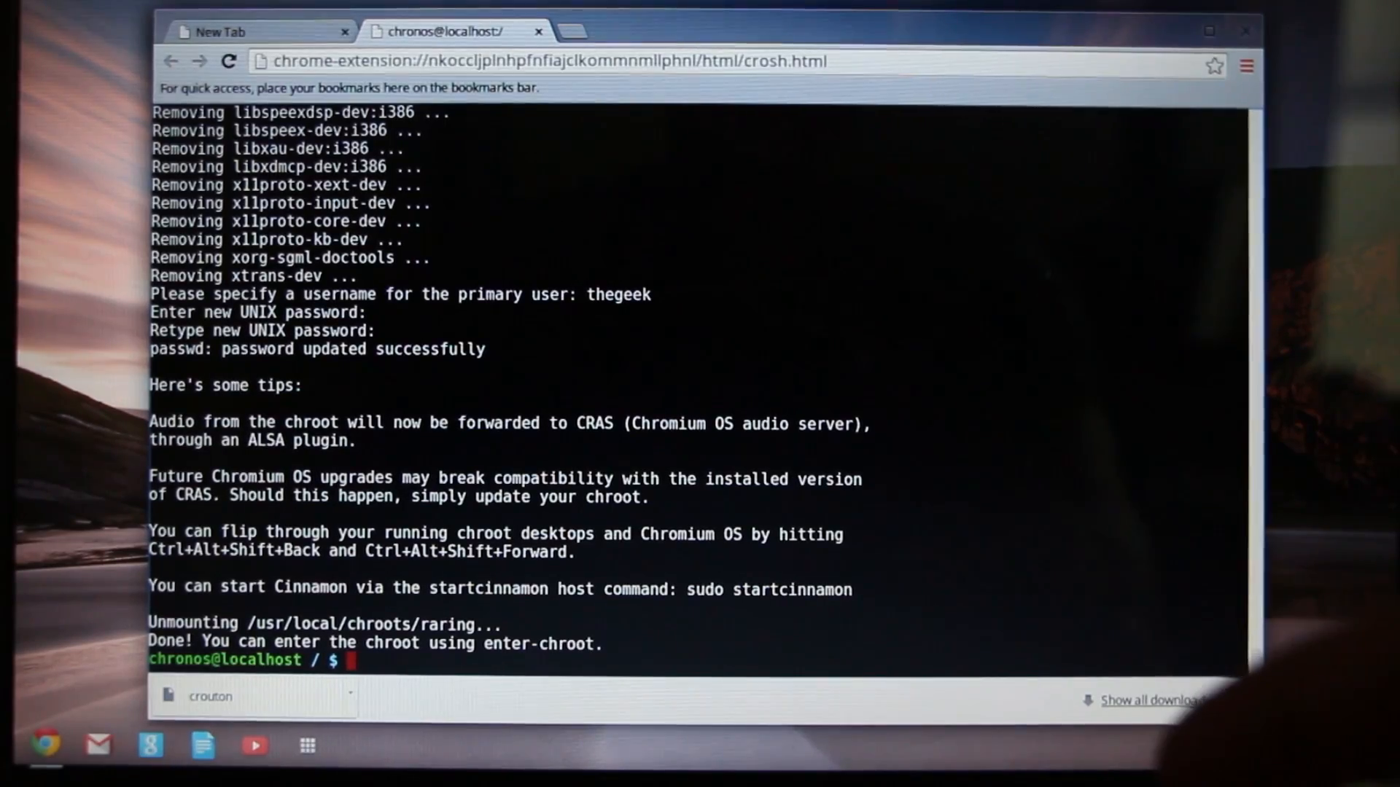
Run sudo startcinnamon to enter the raring chroot and start Cinnamon.
type("sudo")
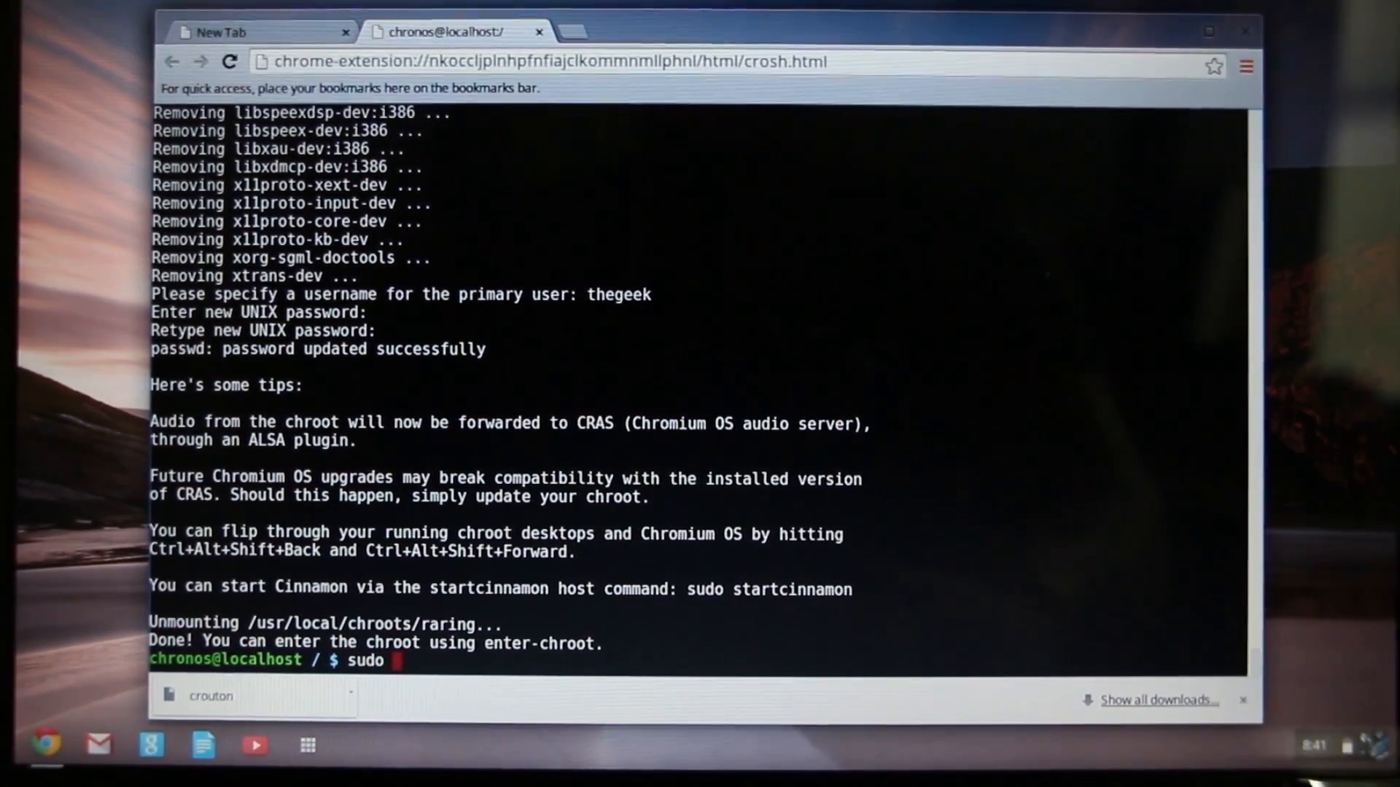
type("s")
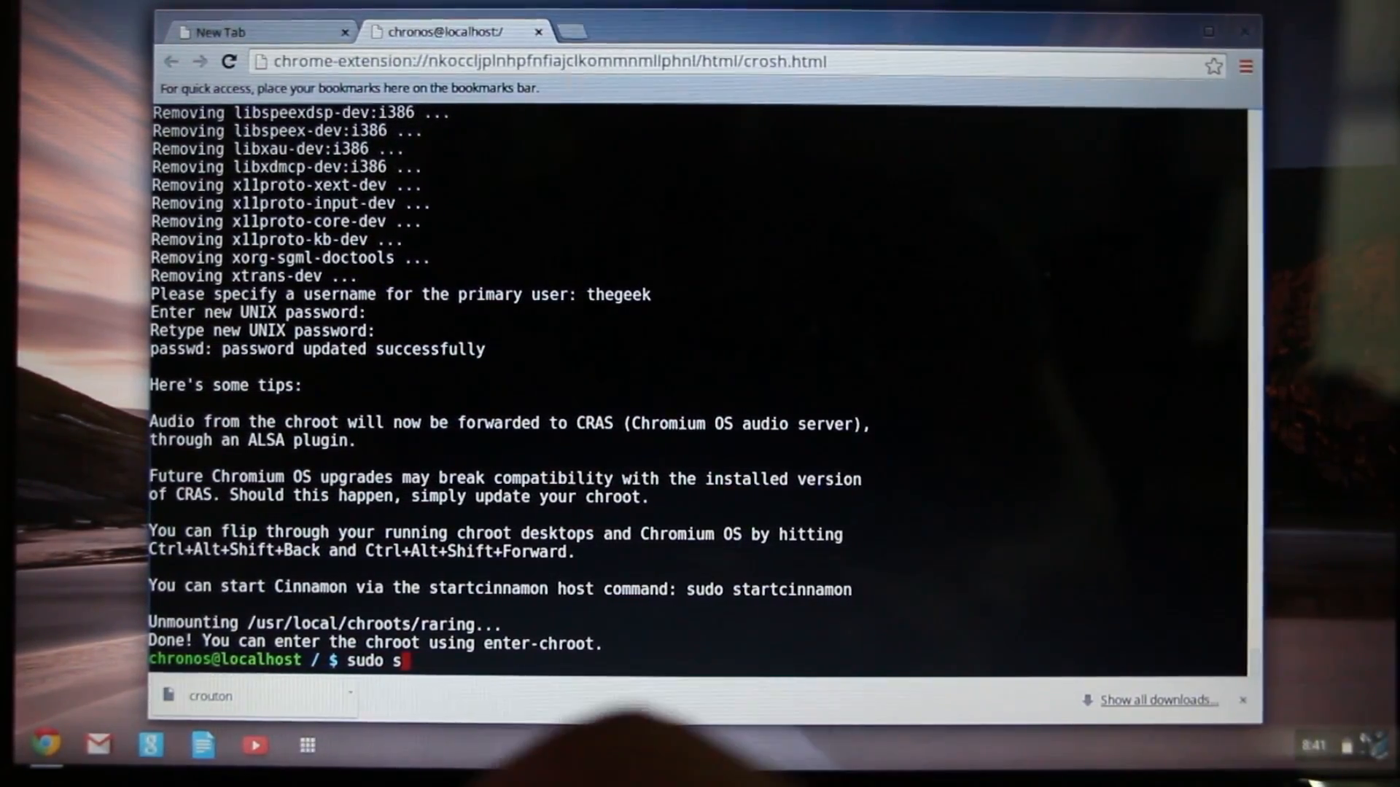
type("tart")
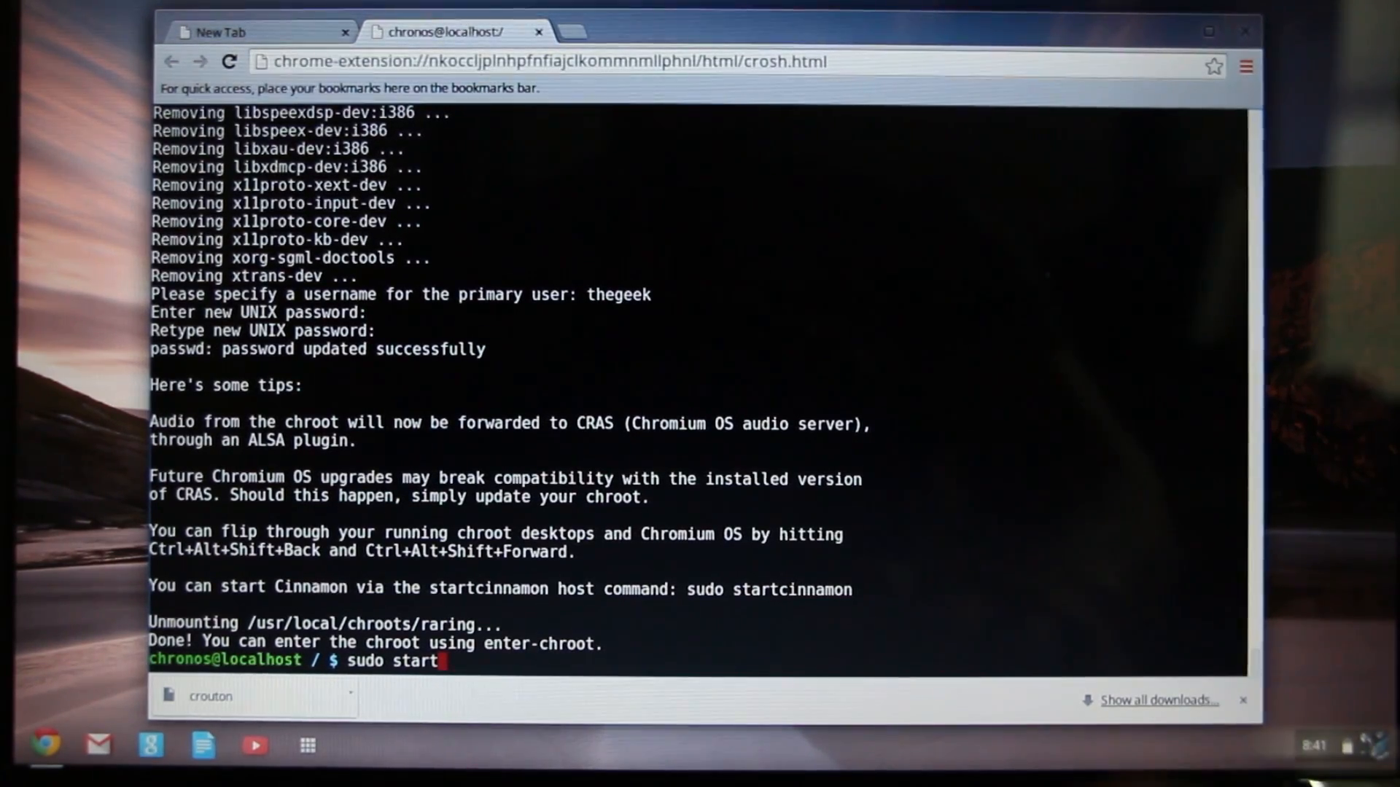
type("cin")
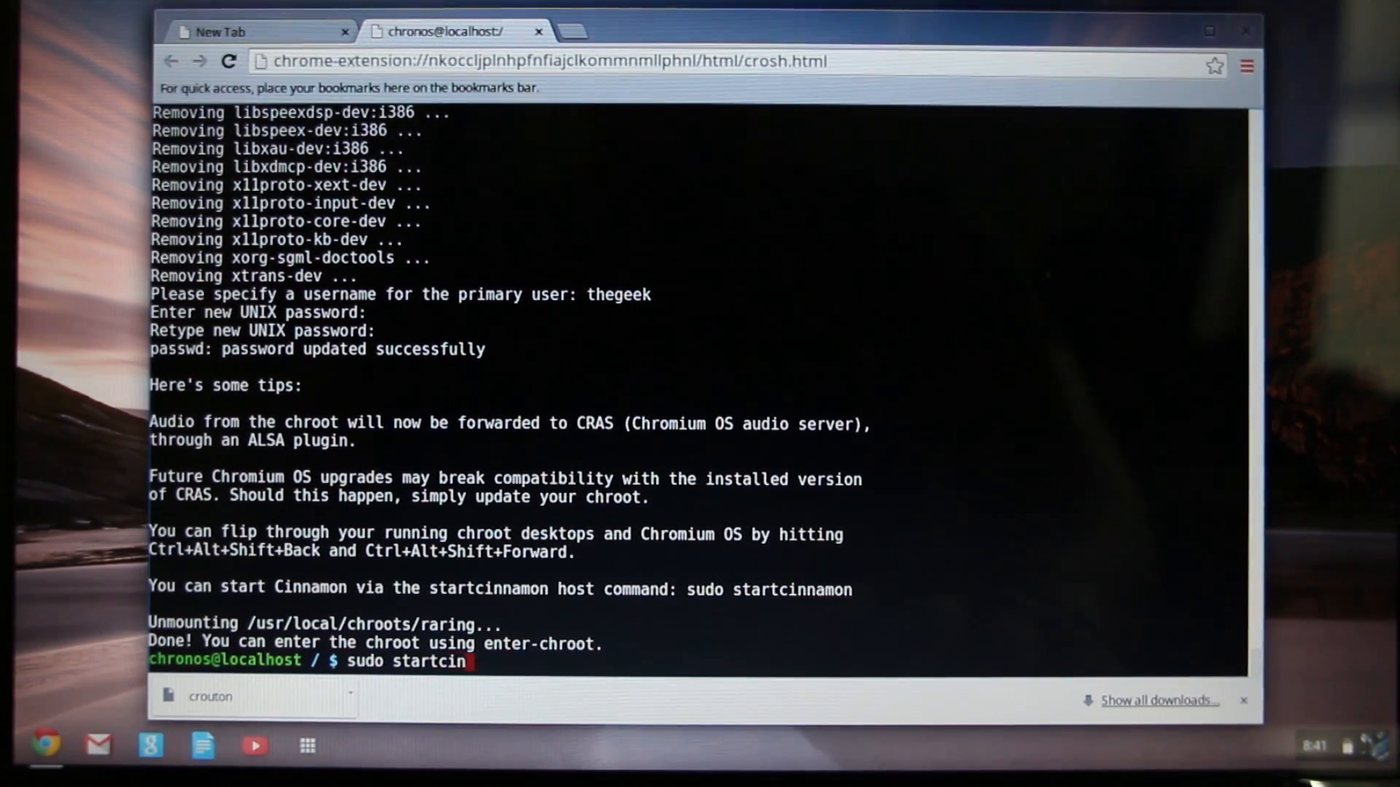
type("namon")
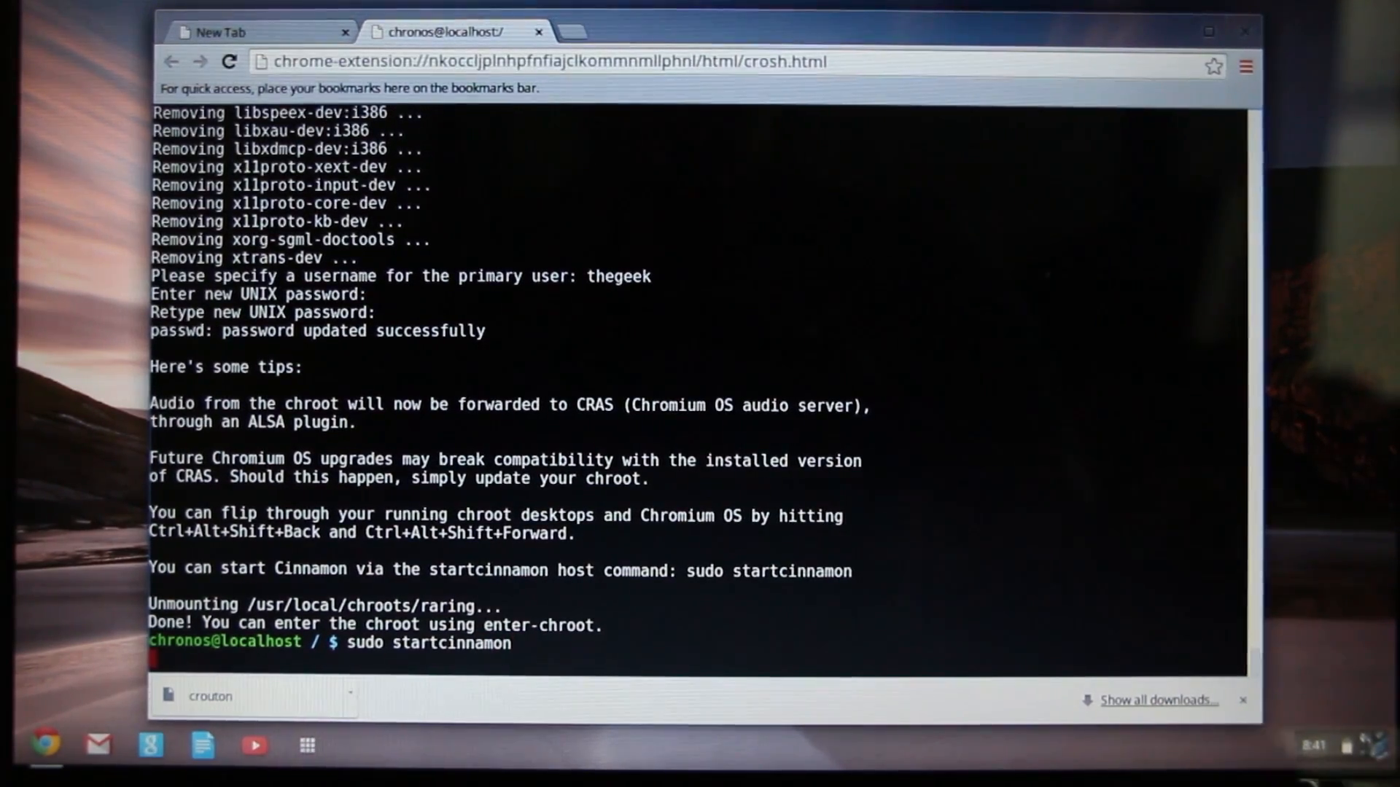
key("Return")
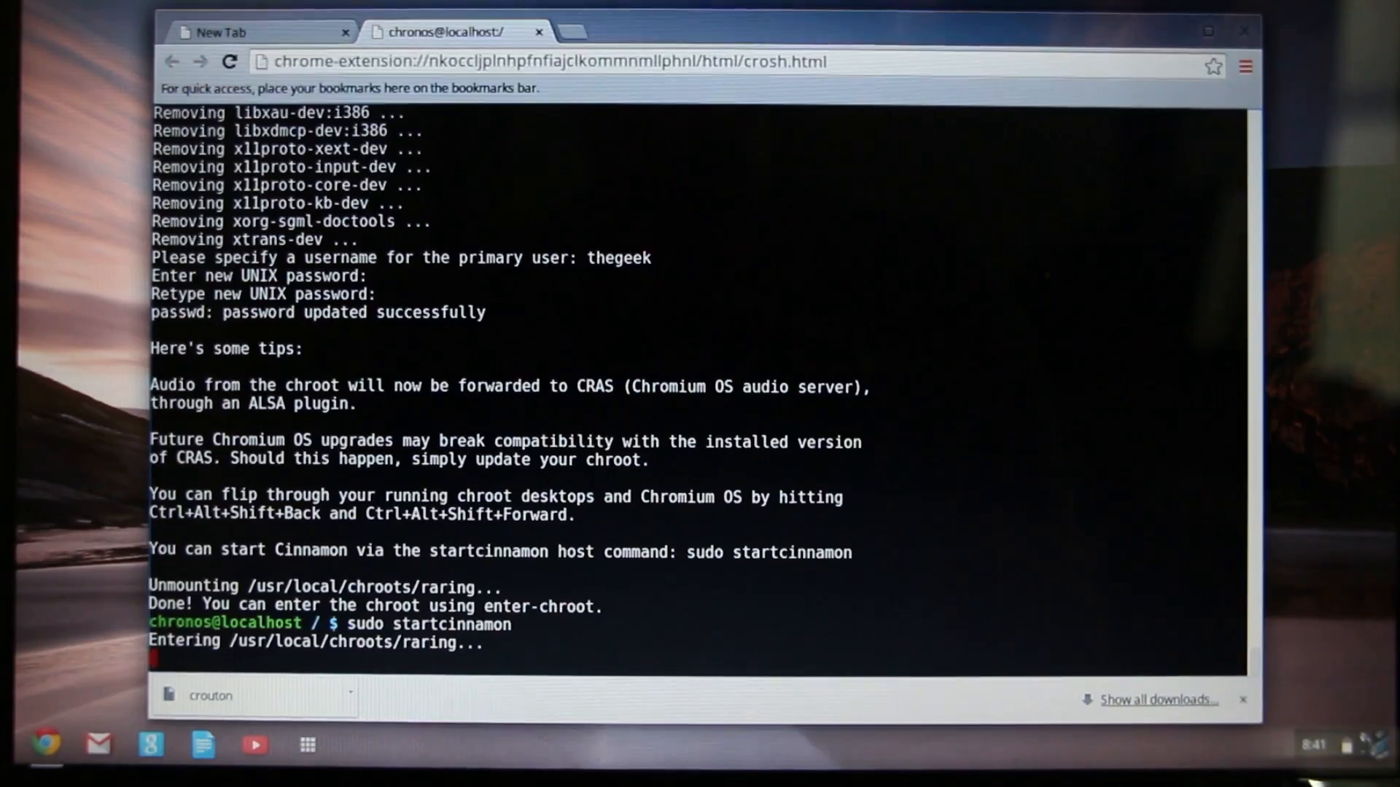